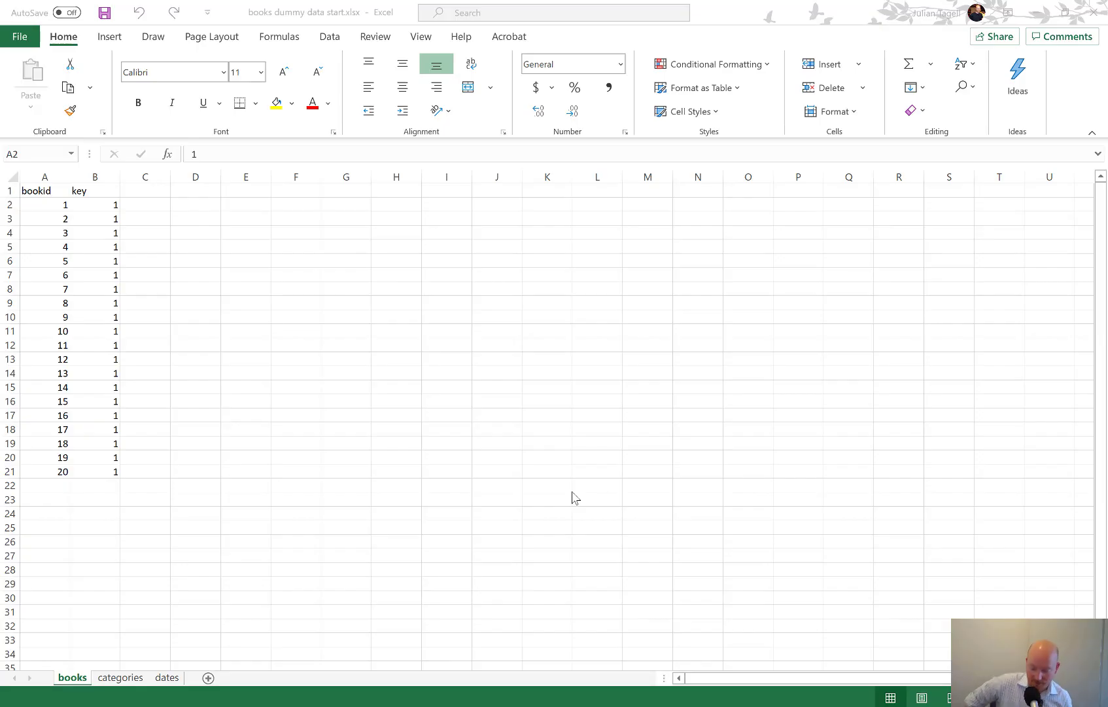
pyautogui.moveTo(406, 435)
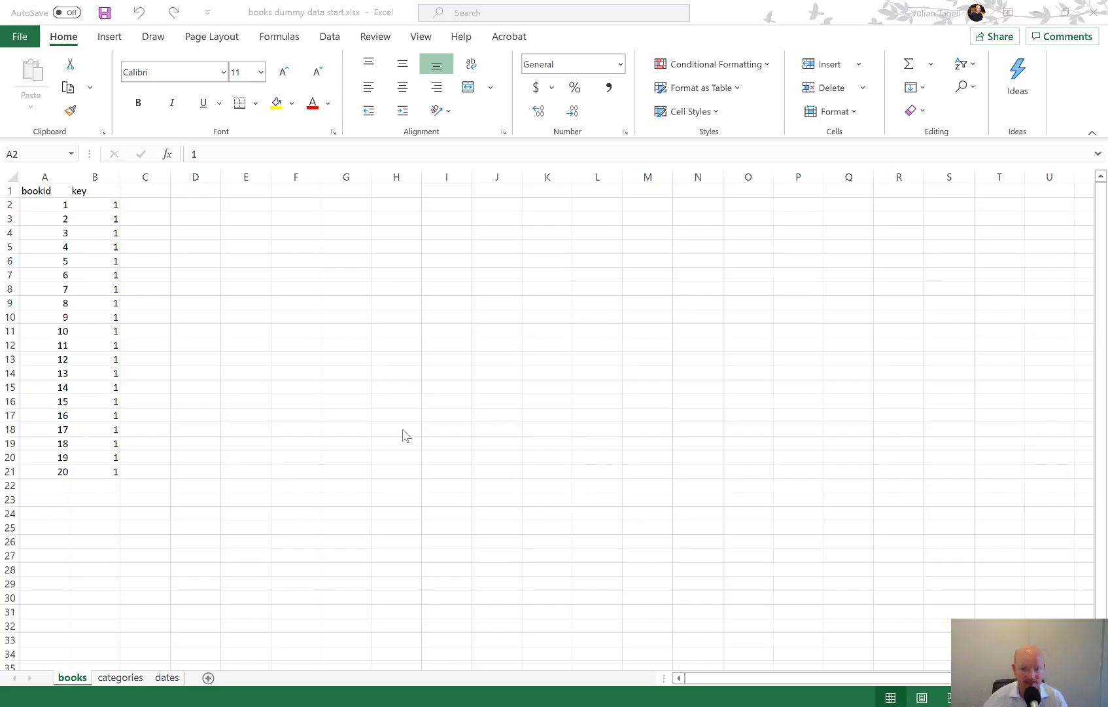
pyautogui.moveTo(297, 376)
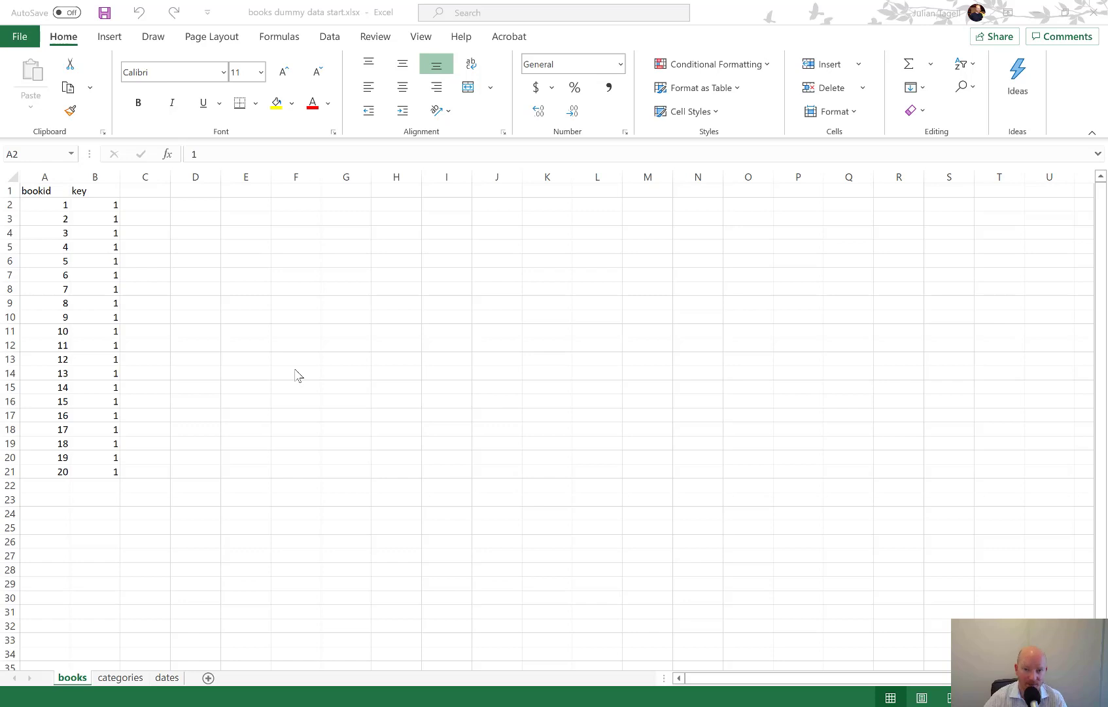
pyautogui.moveTo(288, 372)
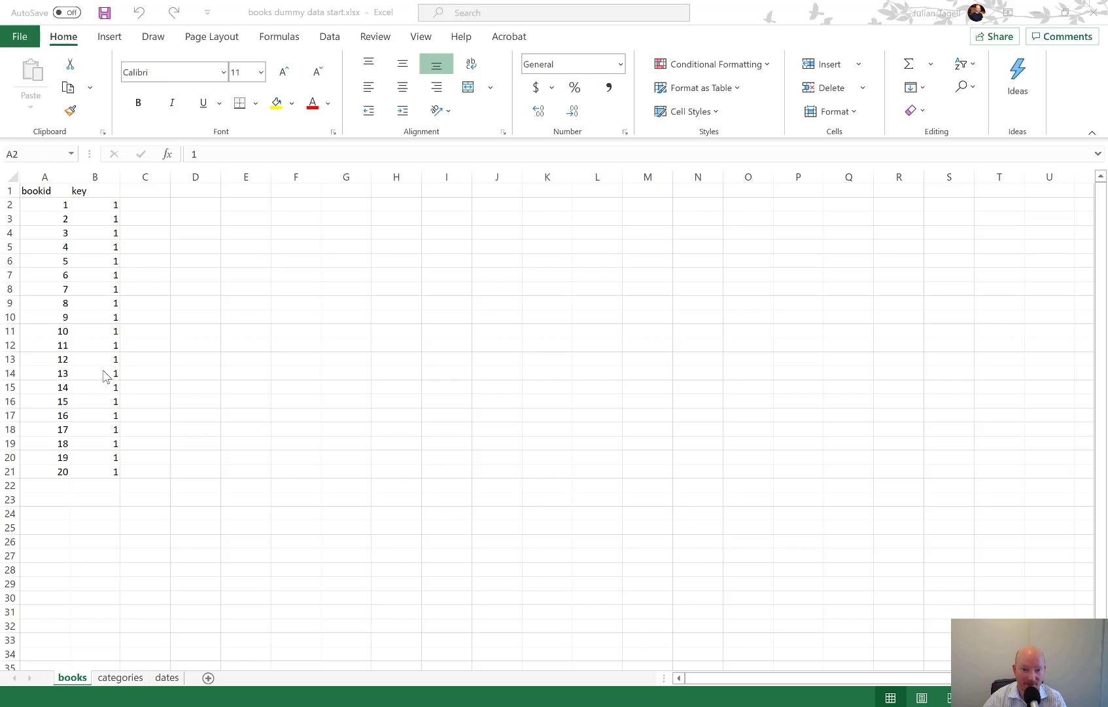
pyautogui.moveTo(91, 360)
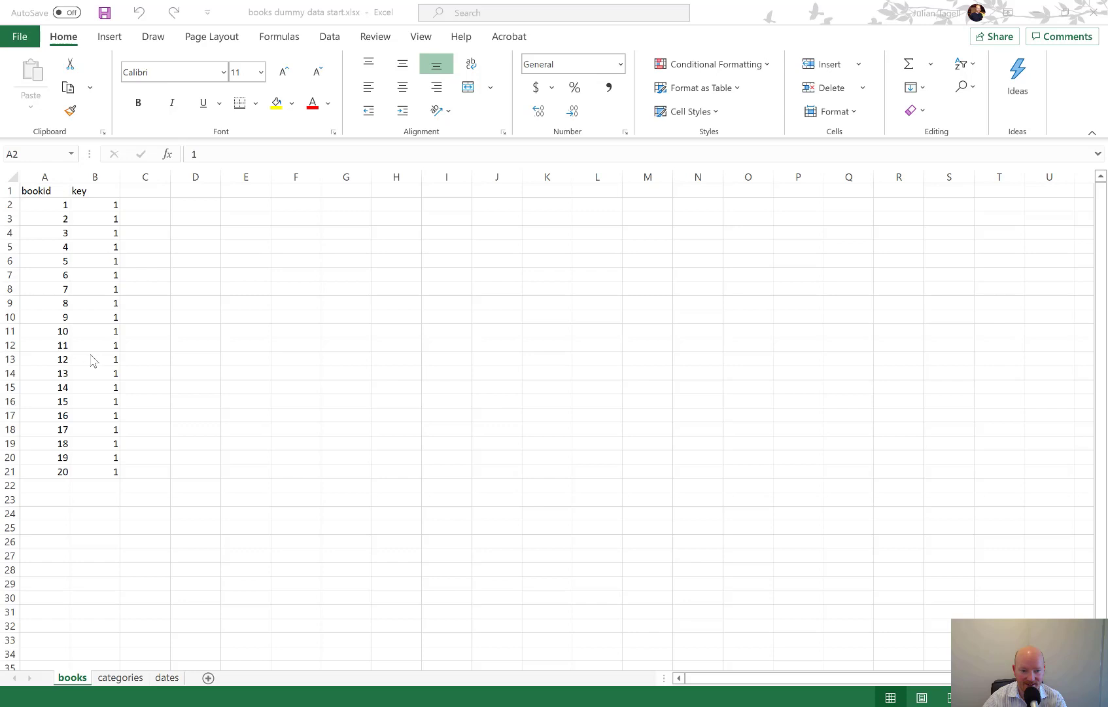
# - Review the books, categories and dates sheets, inspecting the bookid values and weekly dates
pyautogui.click(43, 204)
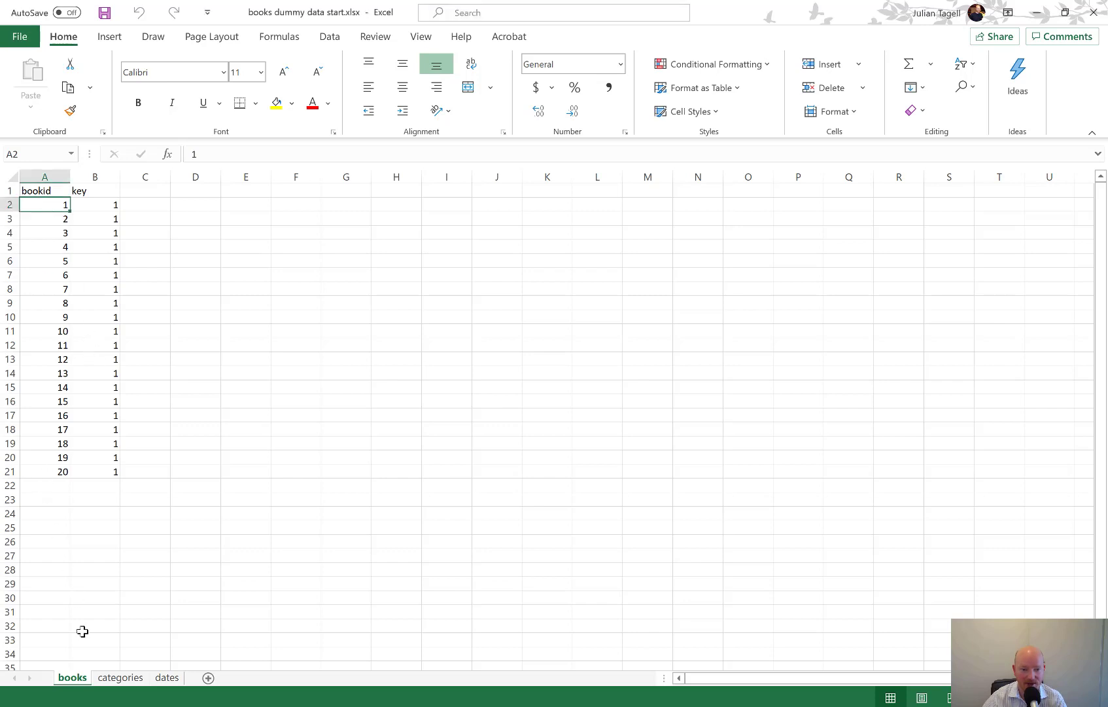
pyautogui.click(119, 676)
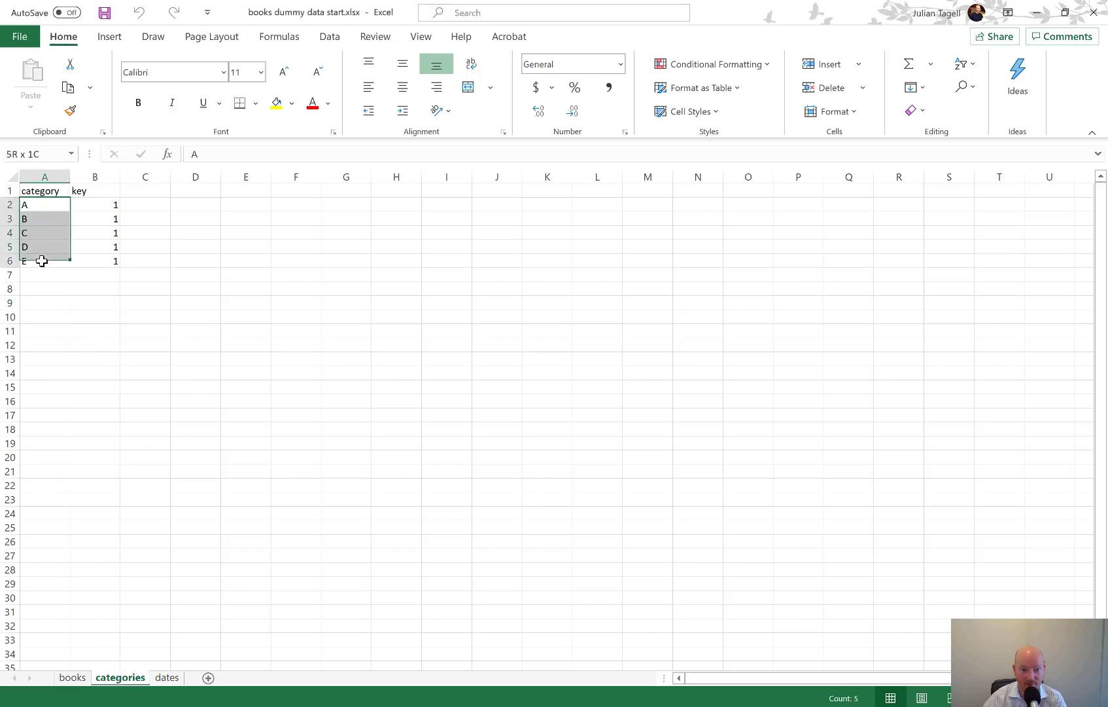
pyautogui.click(166, 682)
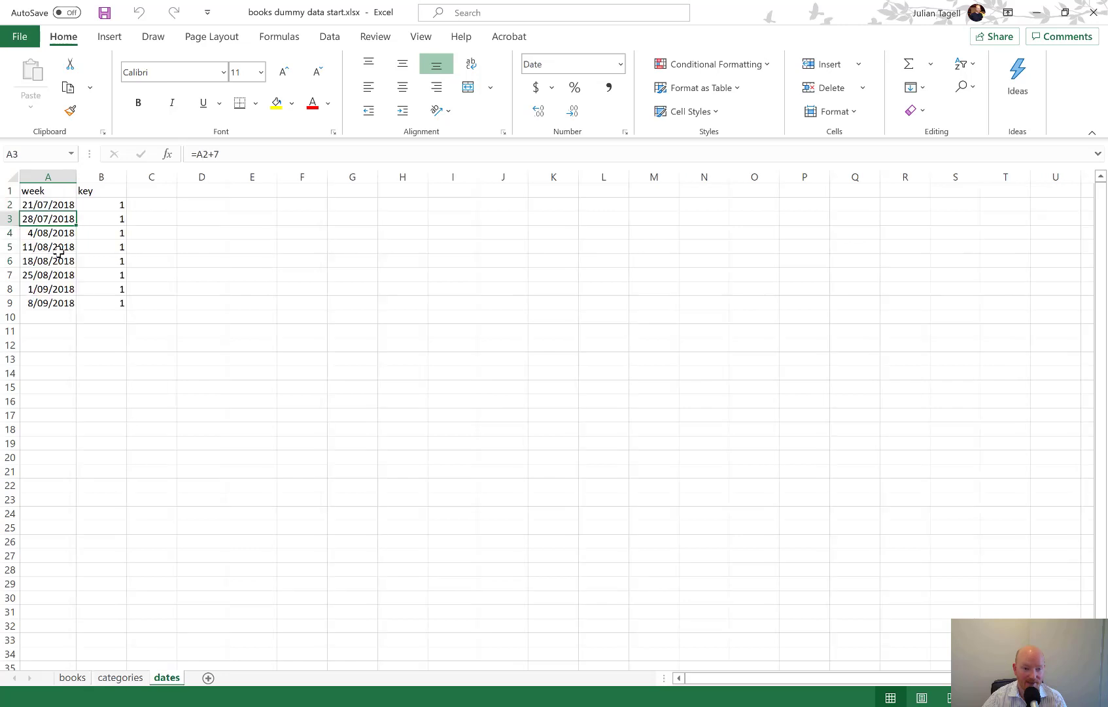
pyautogui.click(48, 388)
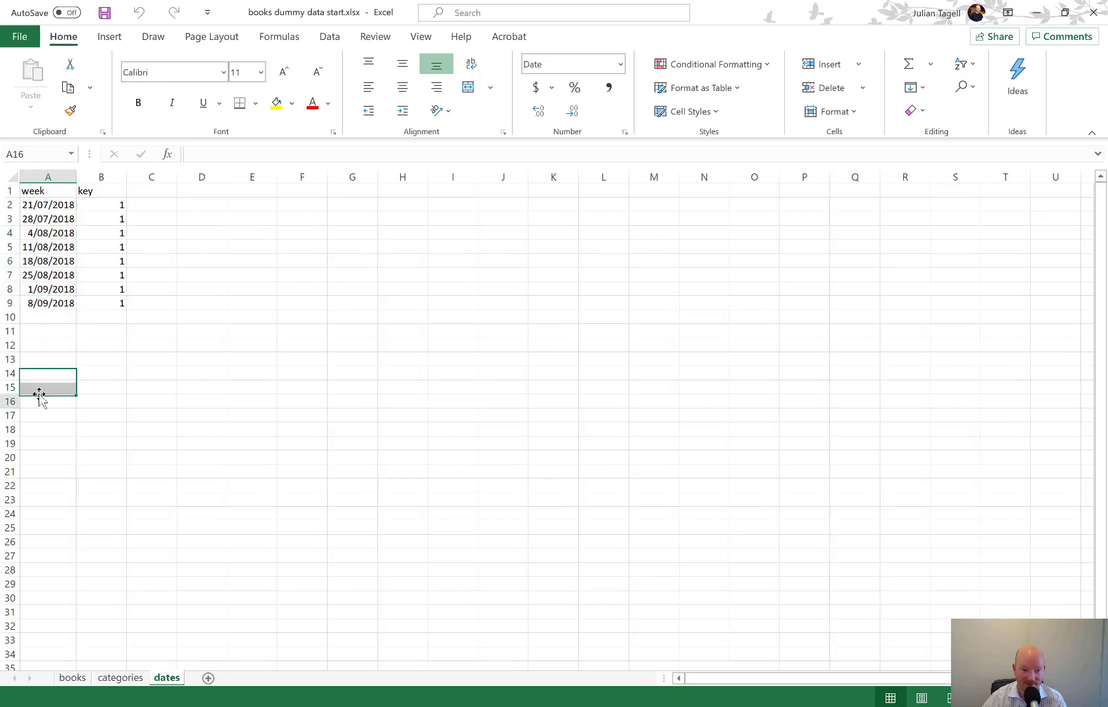
pyautogui.click(48, 400)
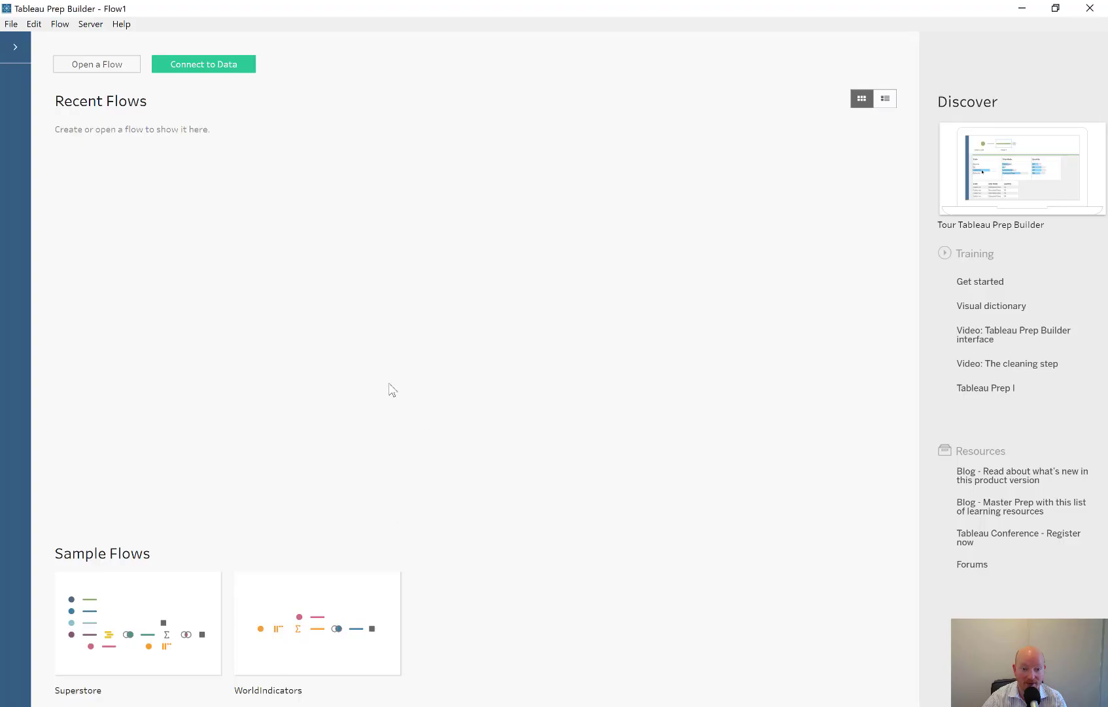
# - Add a Microsoft Excel connection to the books dummy data workbook
pyautogui.click(15, 48)
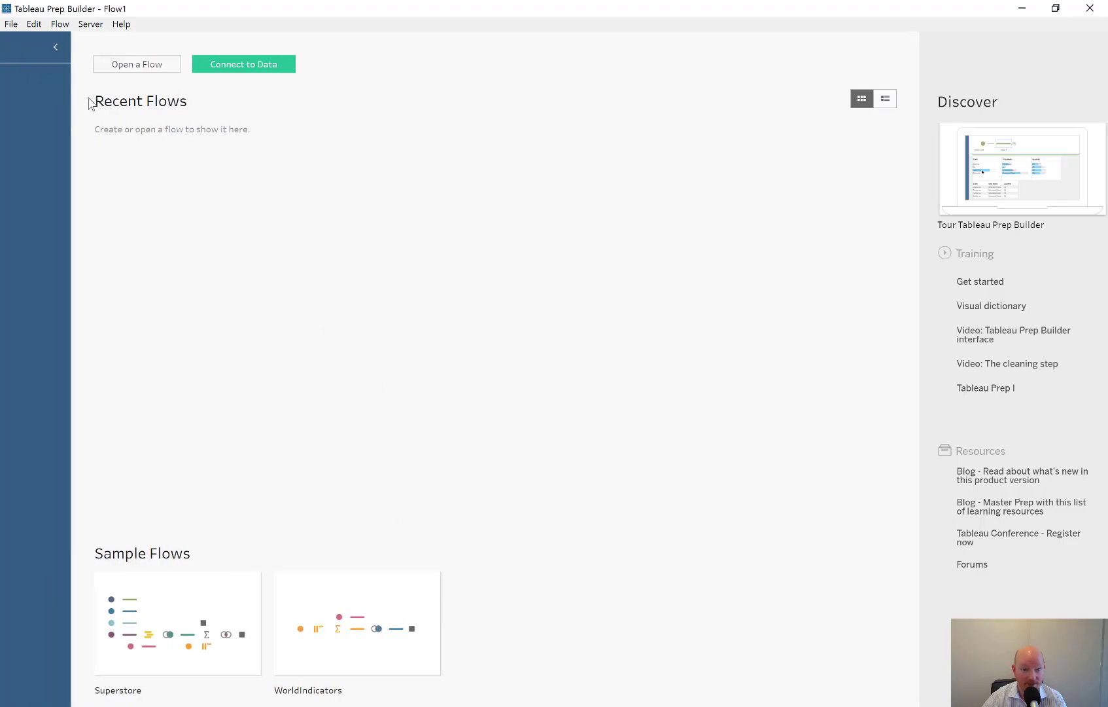
pyautogui.click(243, 64)
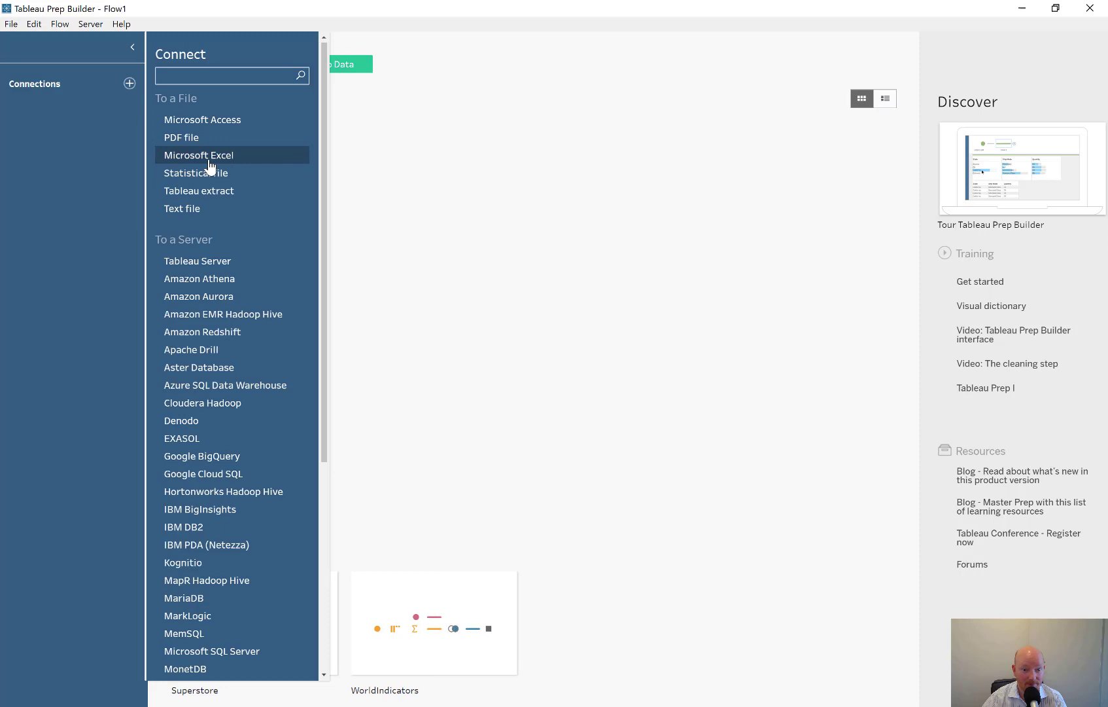
pyautogui.click(200, 154)
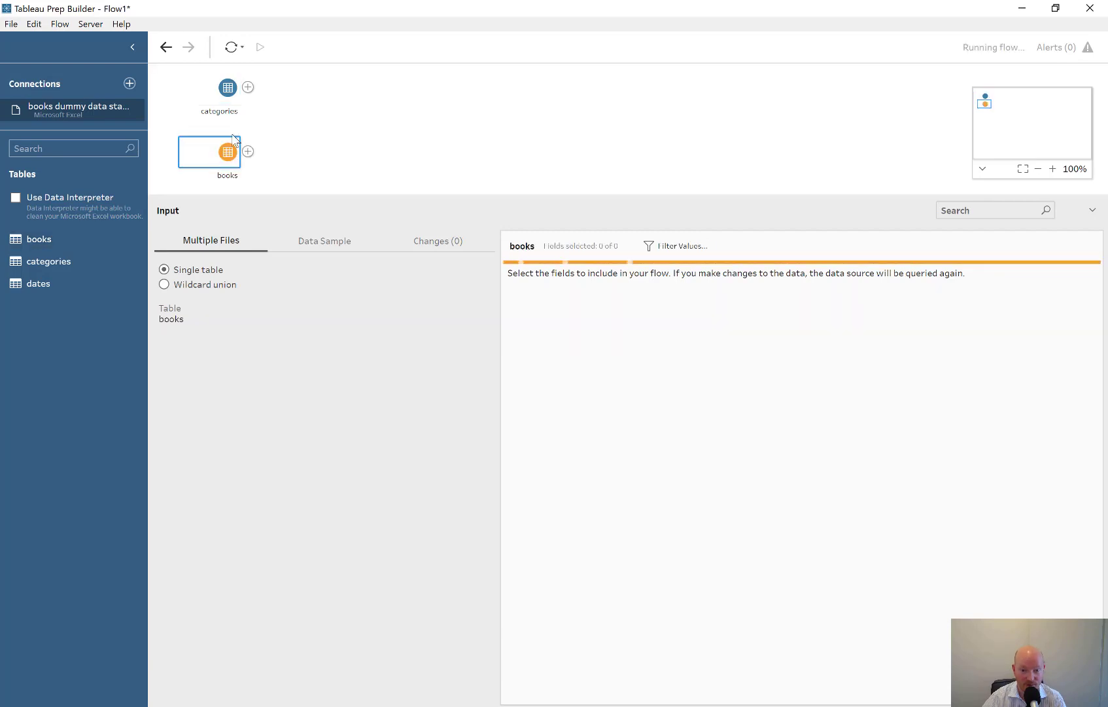
# - Join books with categories on key and inspect the joined rows for category A
pyautogui.click(226, 152)
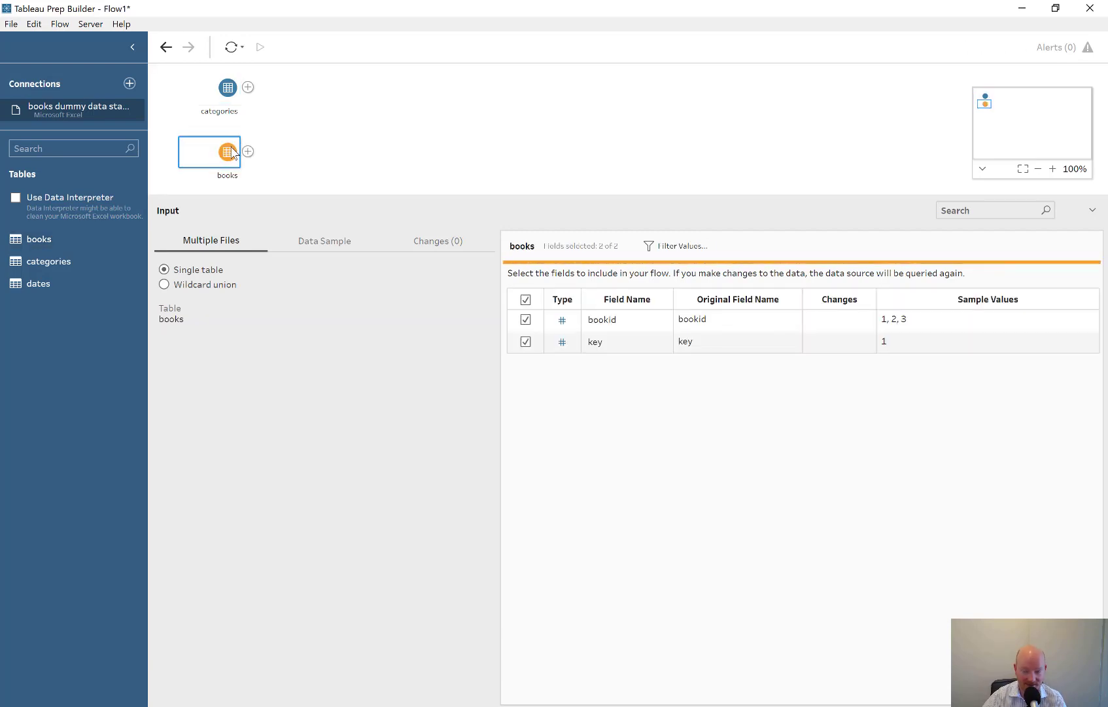
pyautogui.moveTo(215, 157)
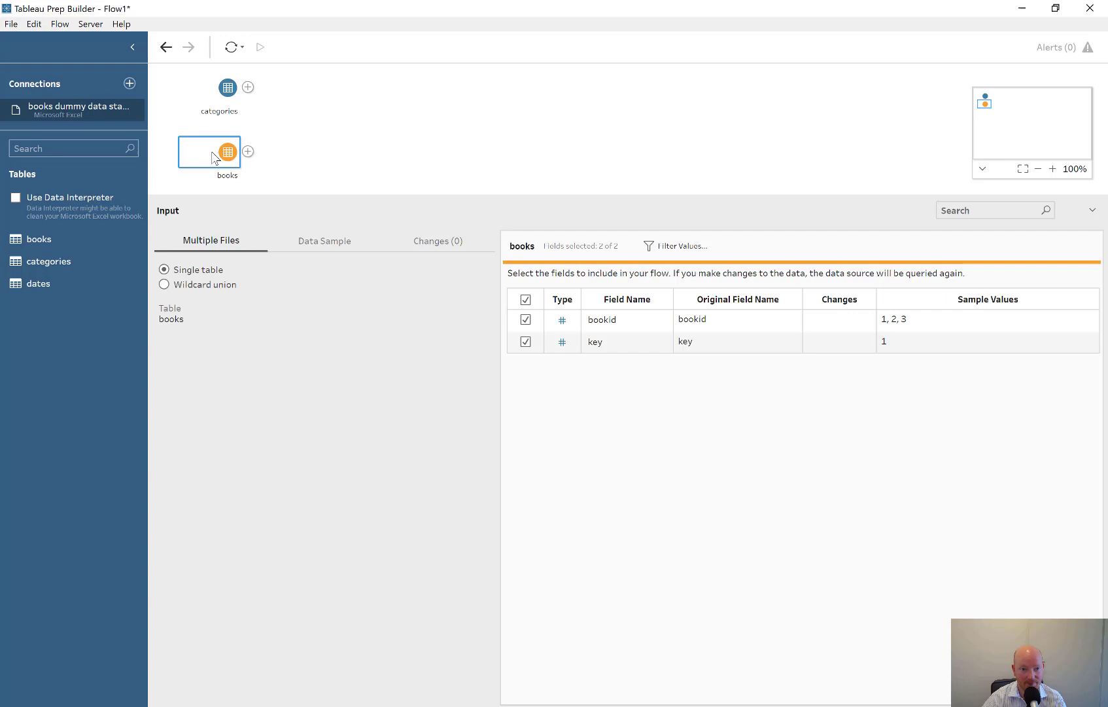
pyautogui.moveTo(210, 151); pyautogui.dragTo(227, 87)
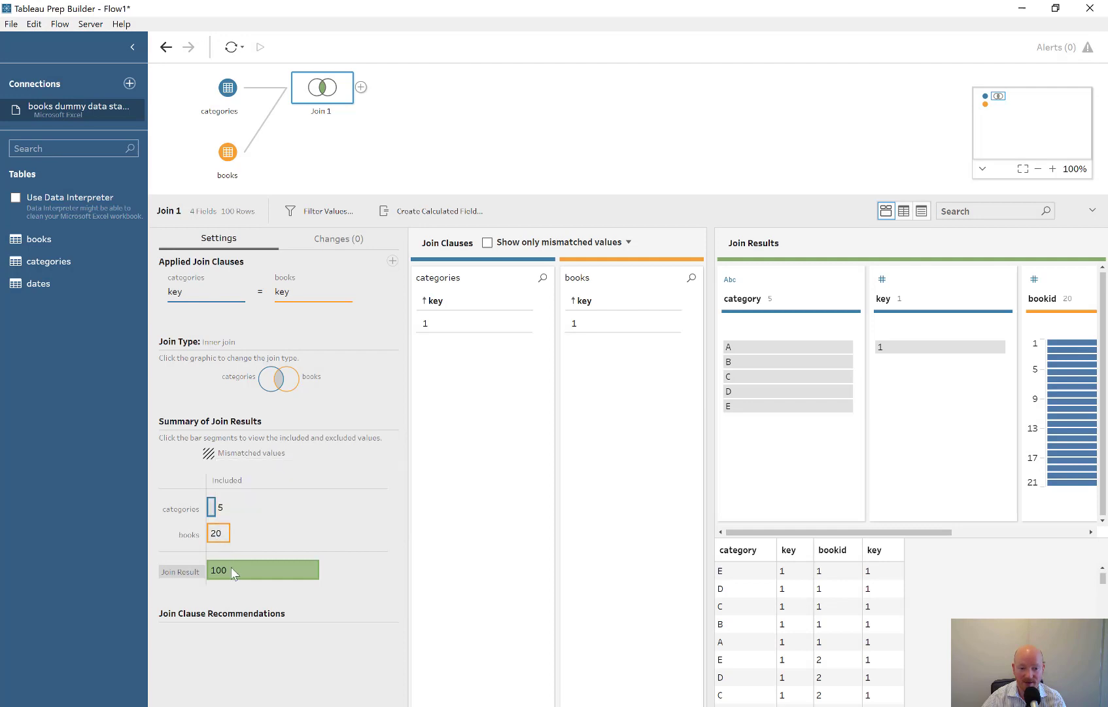
pyautogui.moveTo(756, 397)
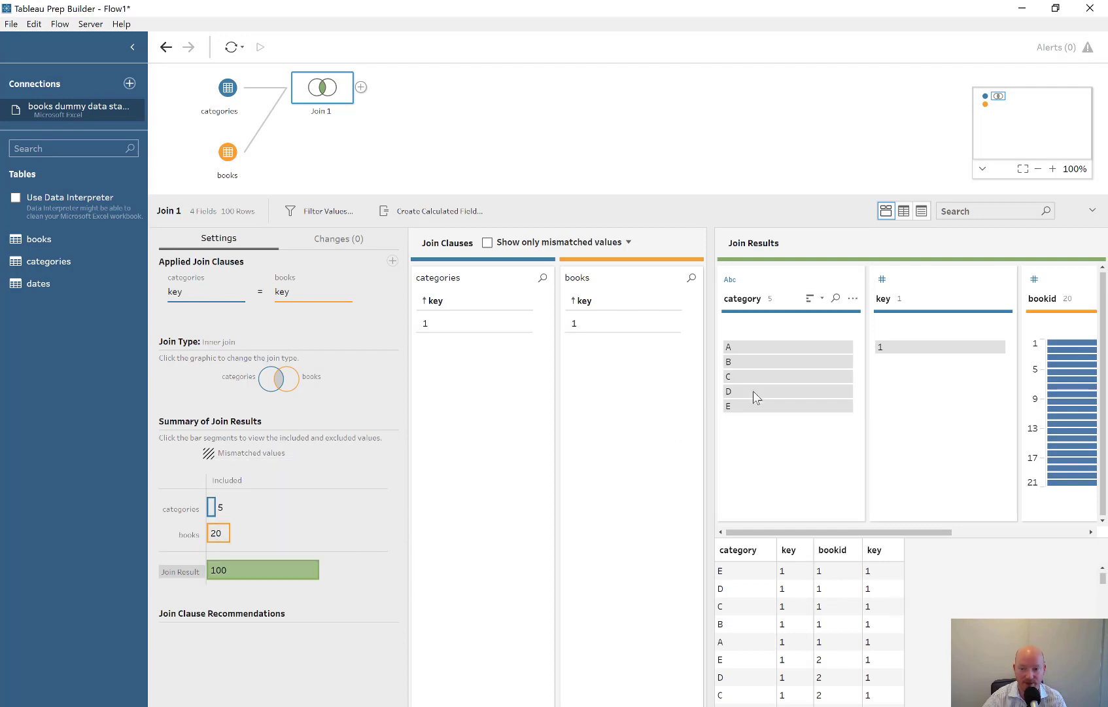
pyautogui.click(787, 347)
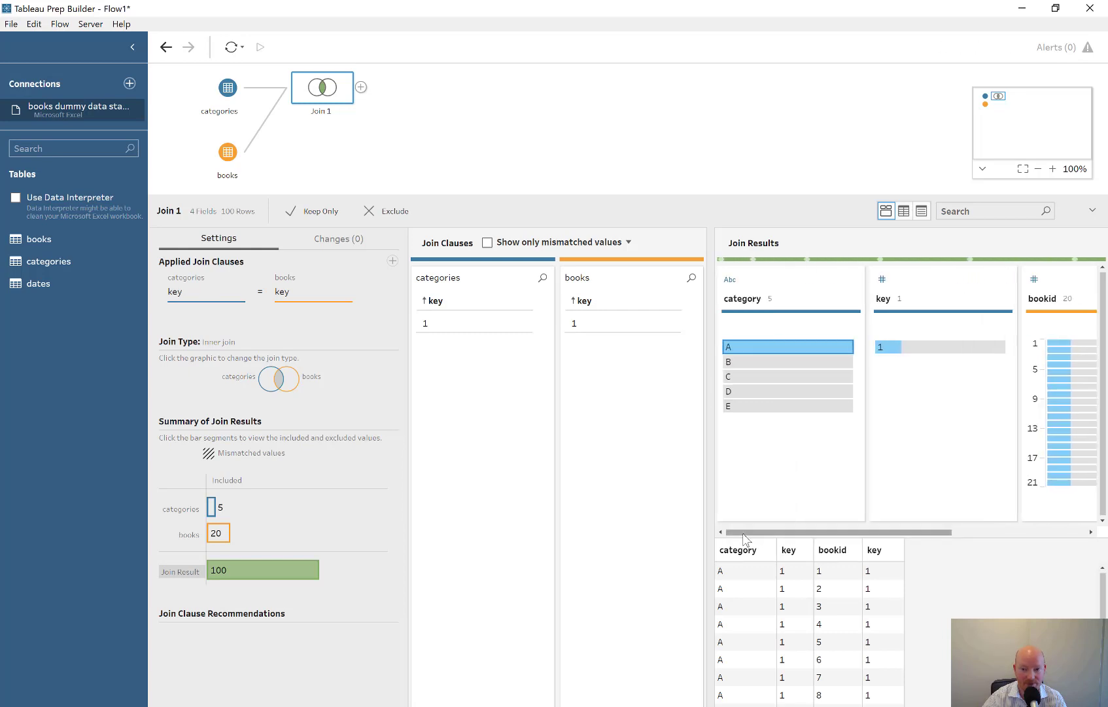
# - Remove the duplicate key-1 field from the join result
pyautogui.hscroll(3)
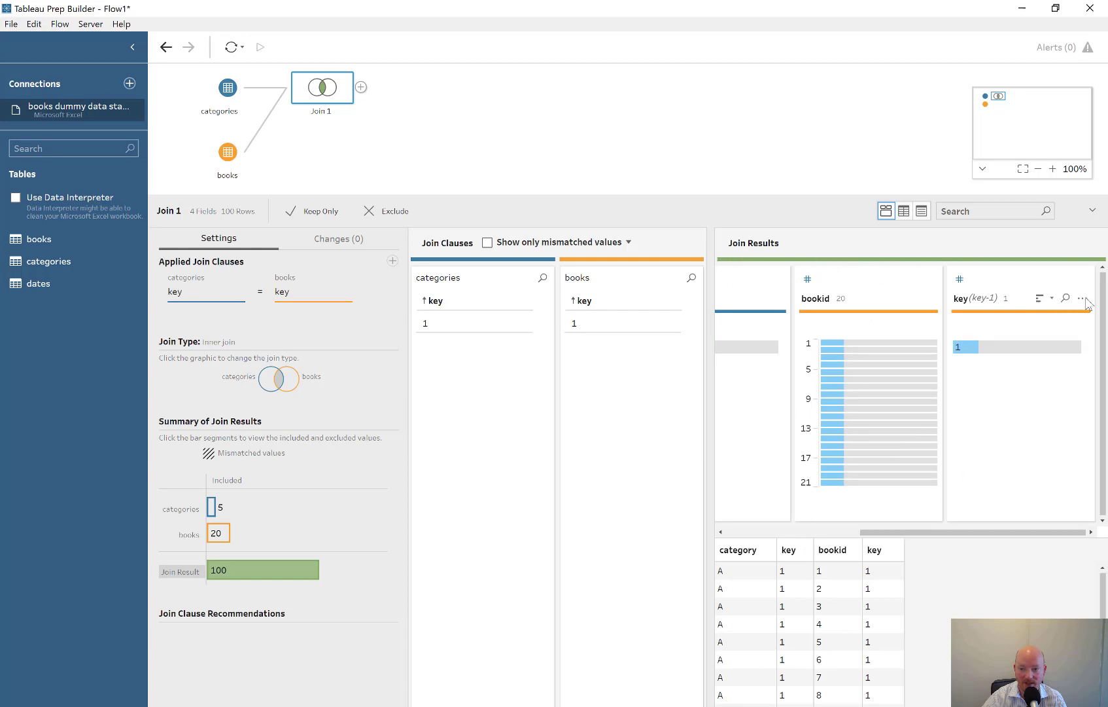
pyautogui.click(1082, 297)
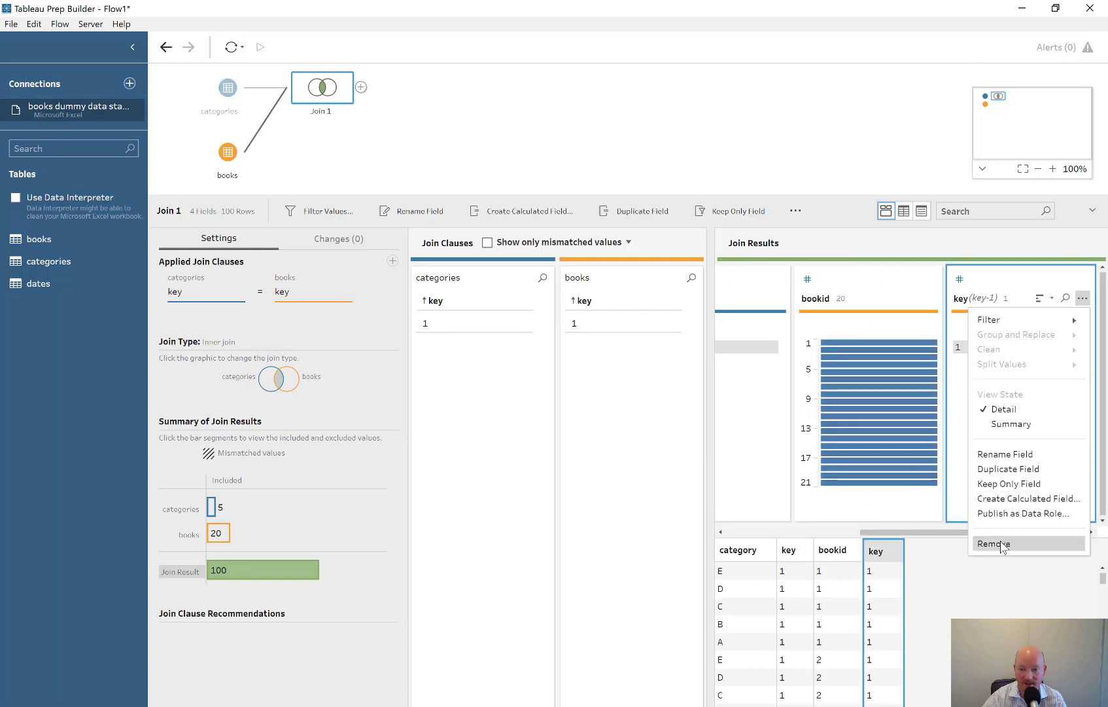
pyautogui.click(993, 544)
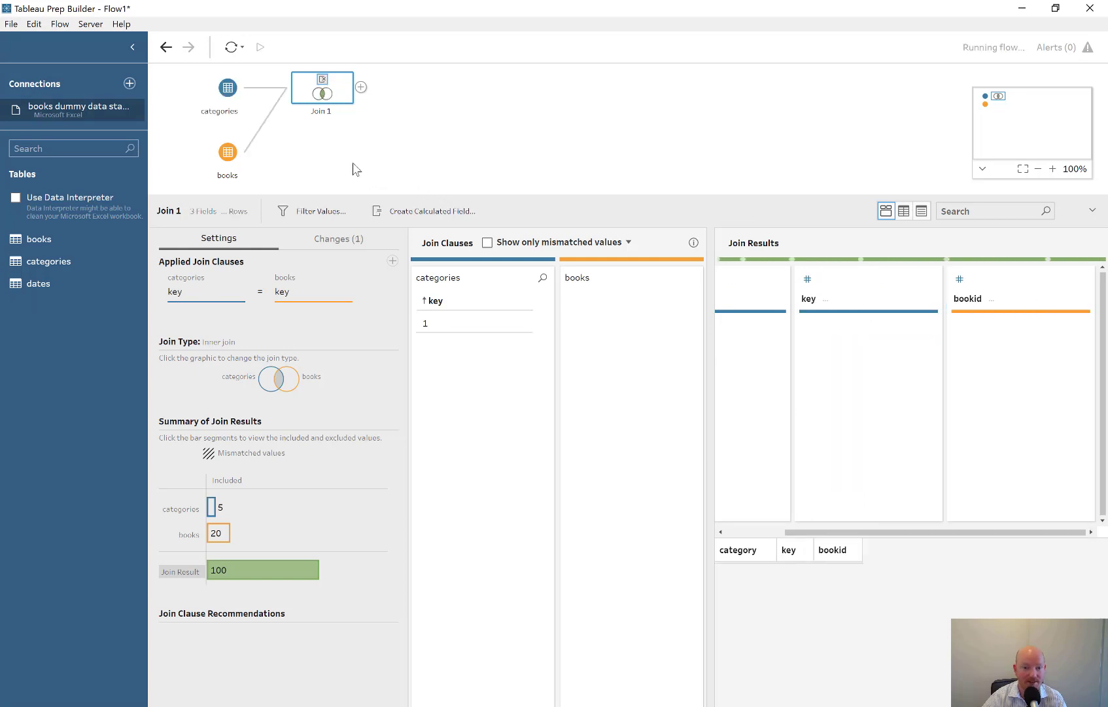
# - Add a cleaning step after the join and start a new calculated field
pyautogui.click(361, 86)
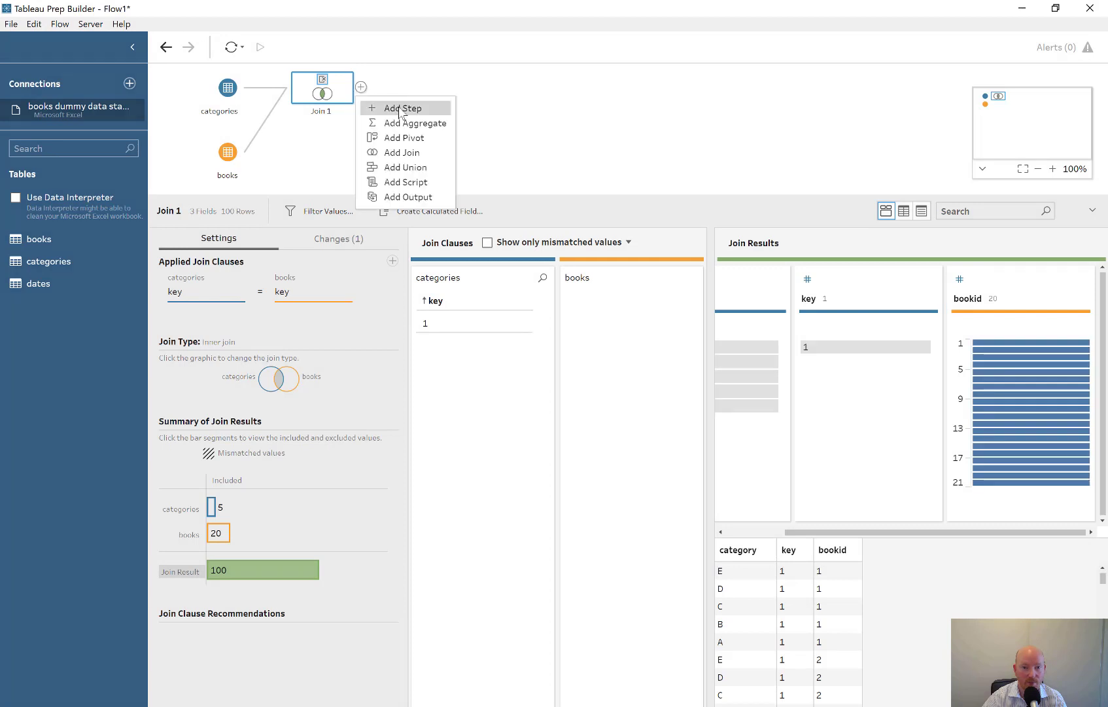
pyautogui.click(400, 107)
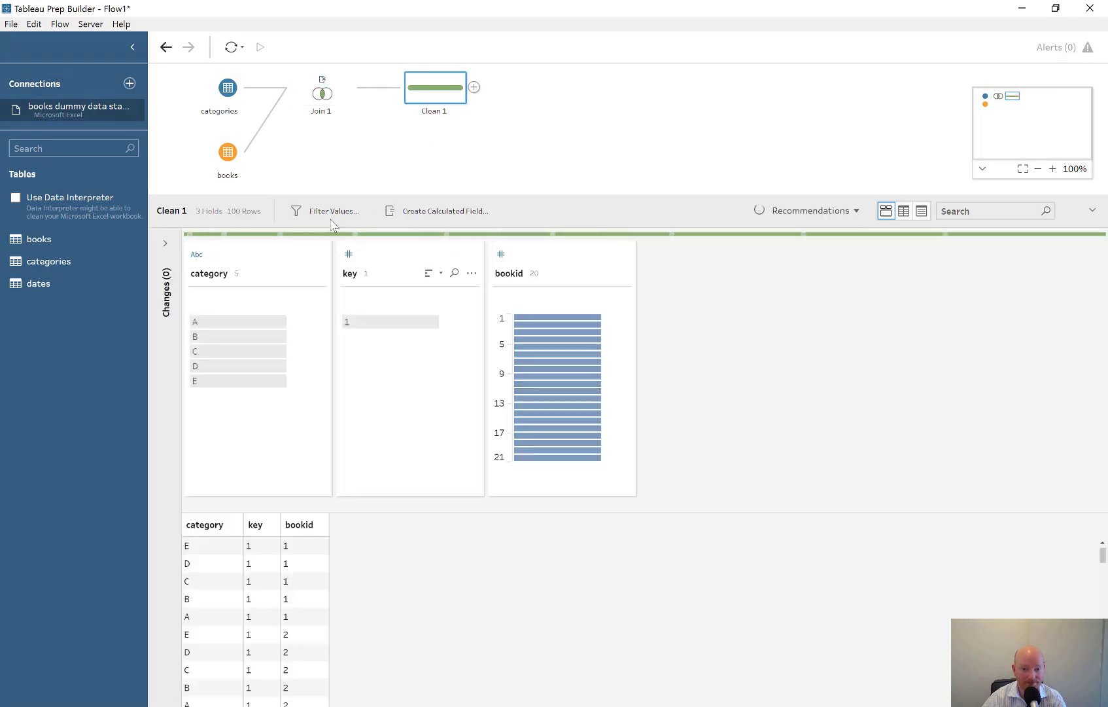
pyautogui.click(444, 210)
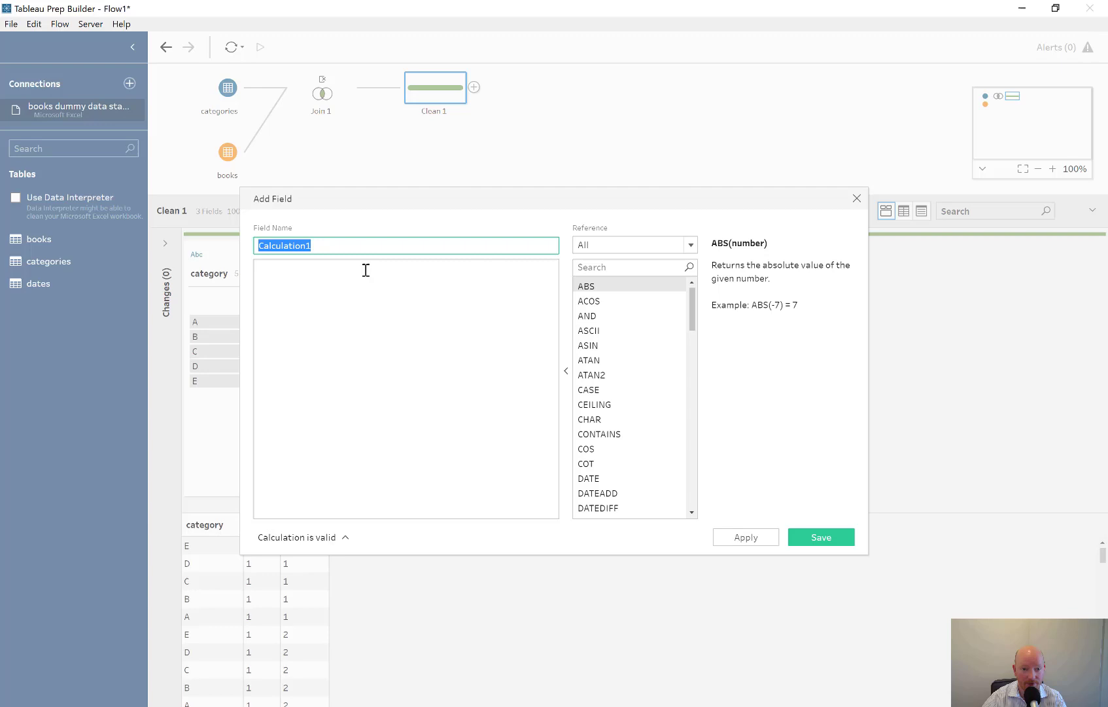
# - Create the Unique book id field as [category] + "|" + STR([bookid]) and save it
pyautogui.write('u')
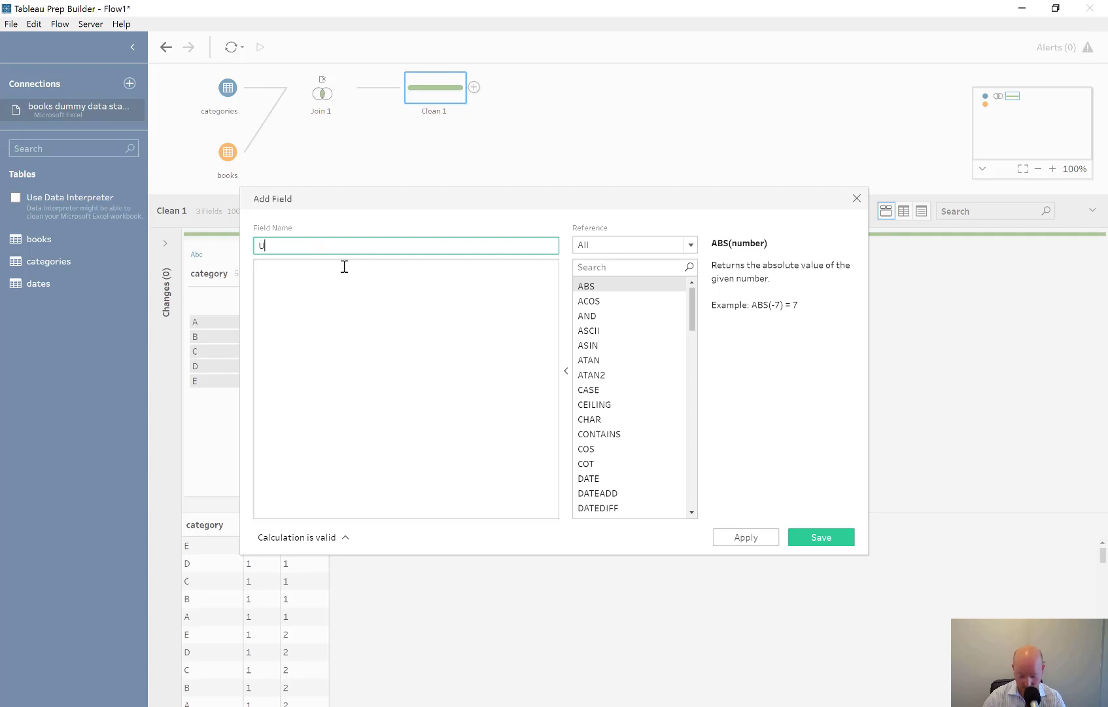
pyautogui.write('nique book')
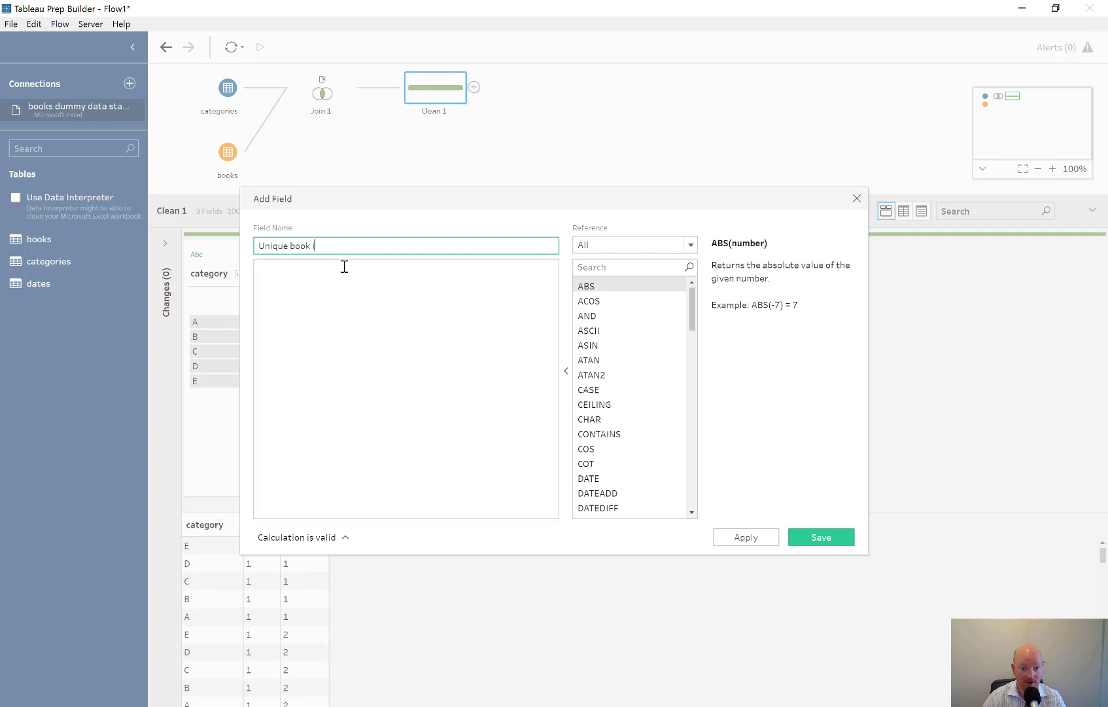
pyautogui.write('id')
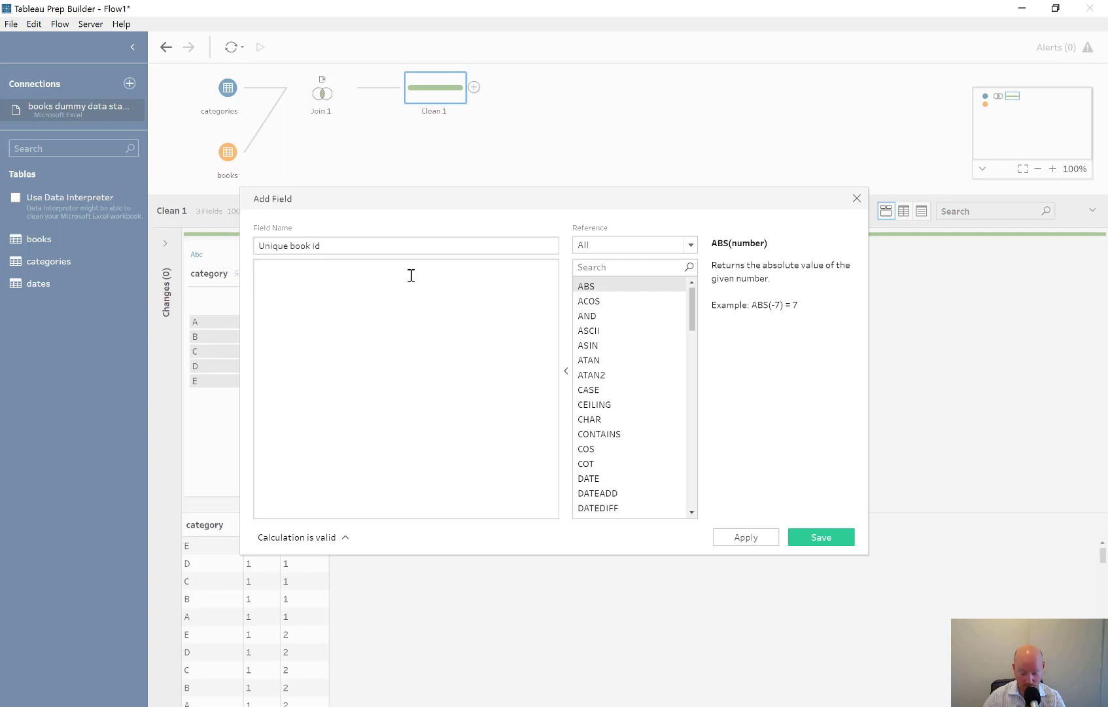
pyautogui.write('[category]')
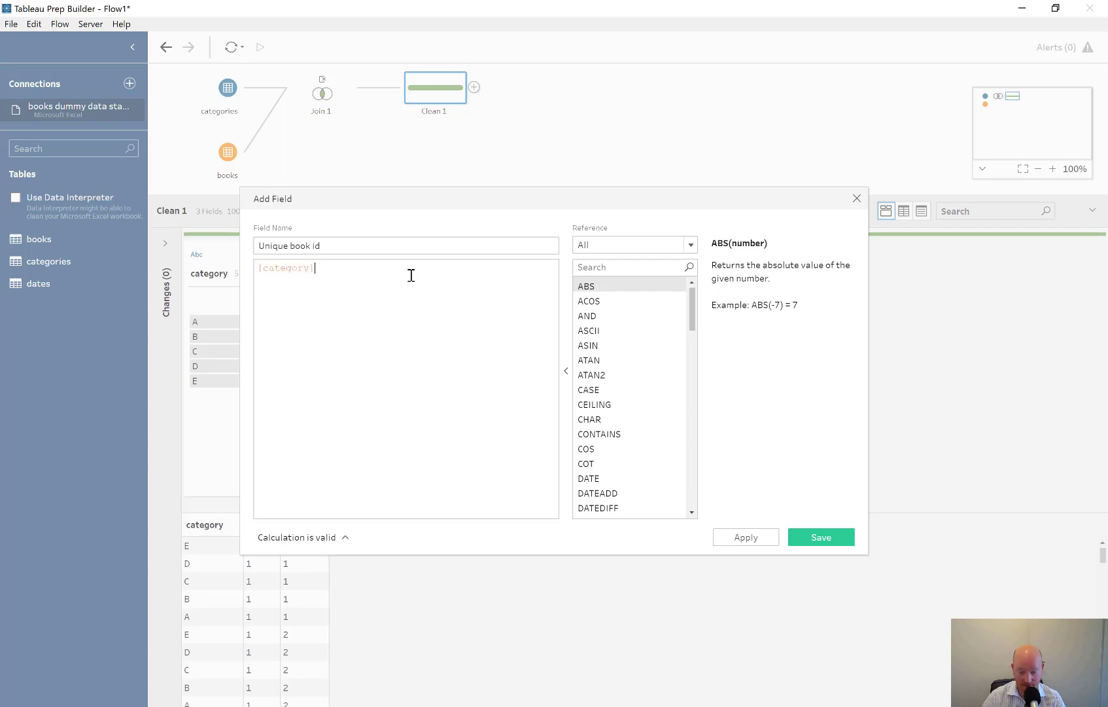
pyautogui.write('+ str(b')
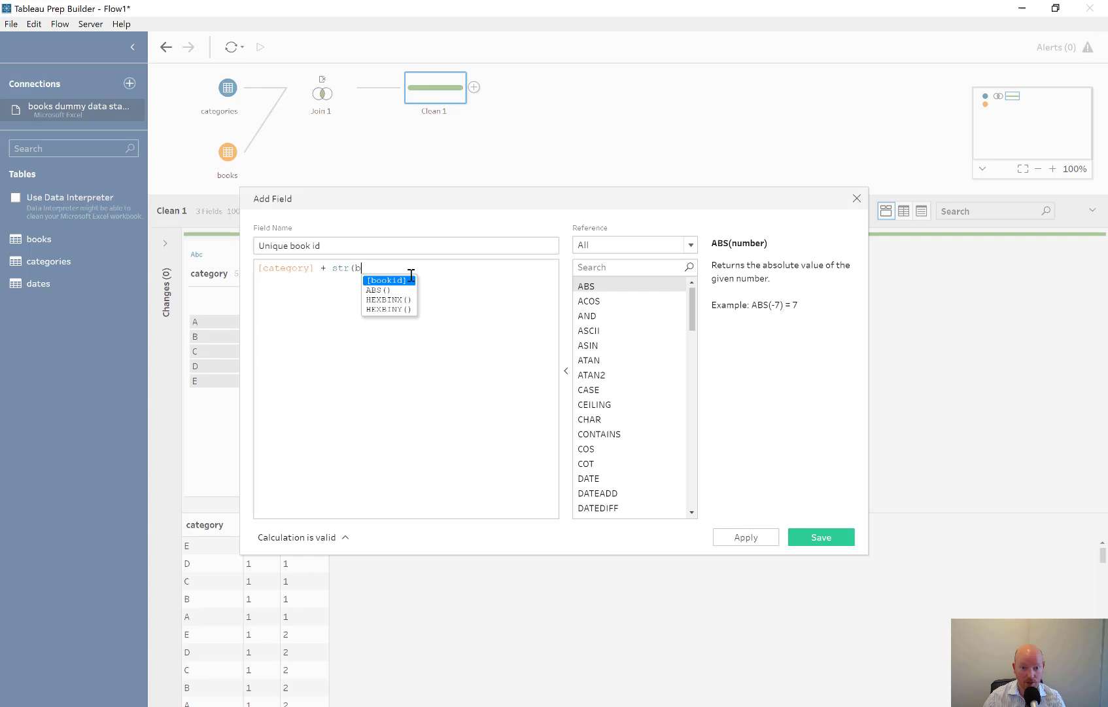
pyautogui.click(385, 280)
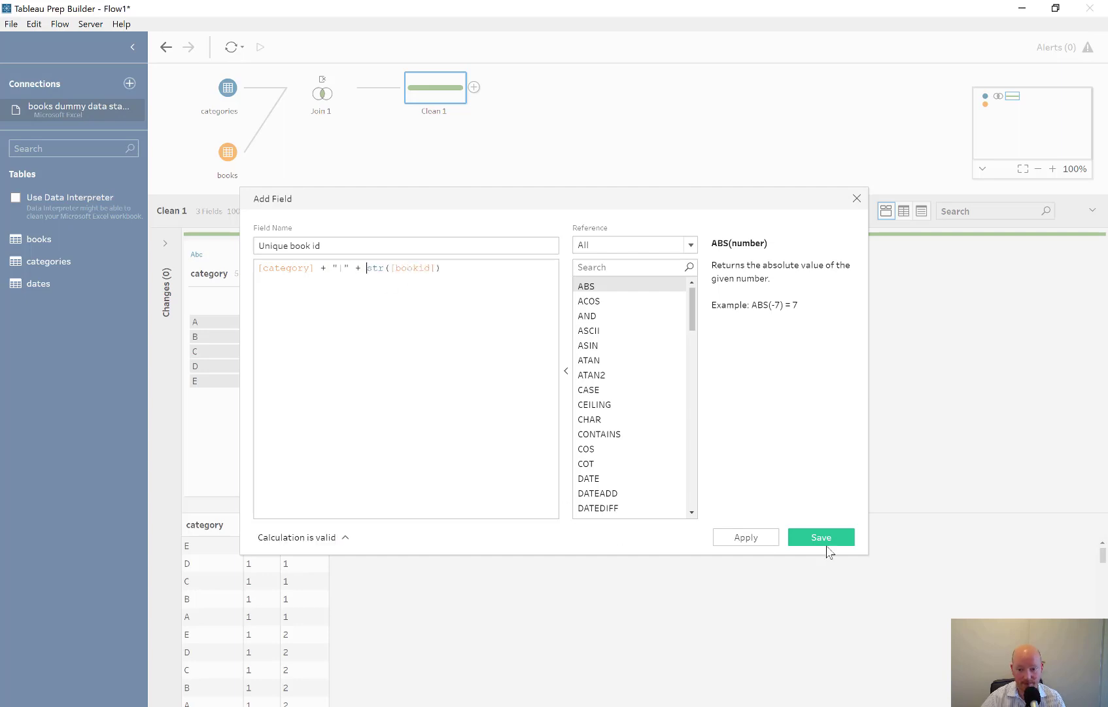
pyautogui.click(820, 537)
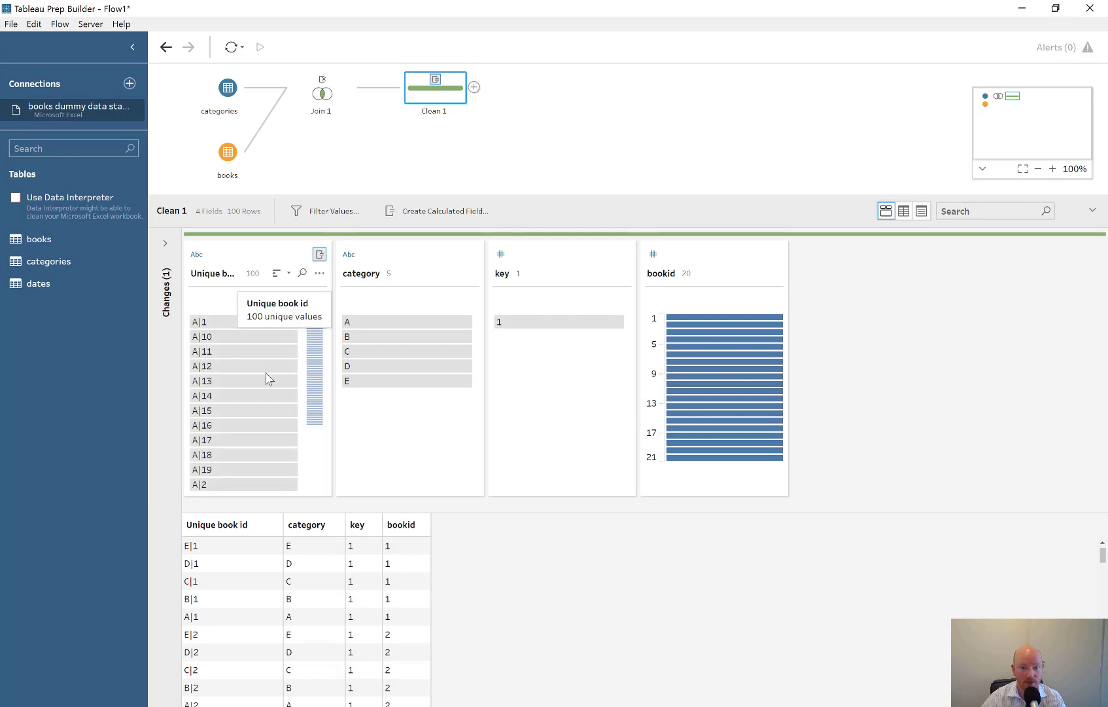
pyautogui.moveTo(777, 274)
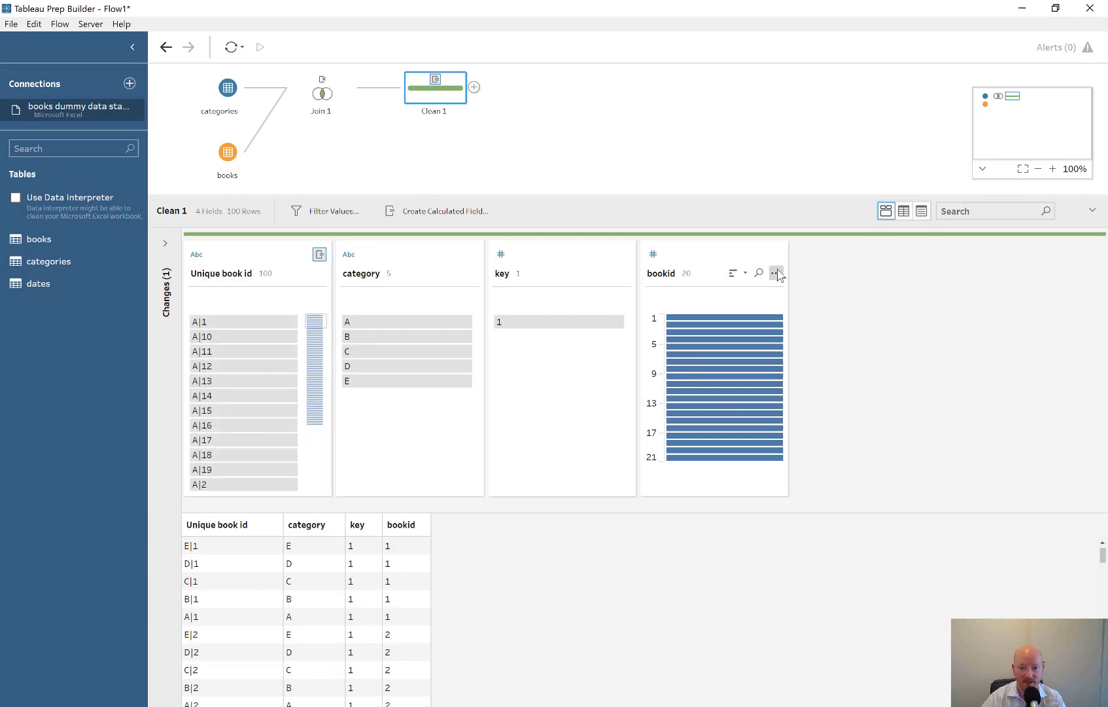
# - Remove the bookid field and join the dates table to Clean 1 on key
pyautogui.click(776, 272)
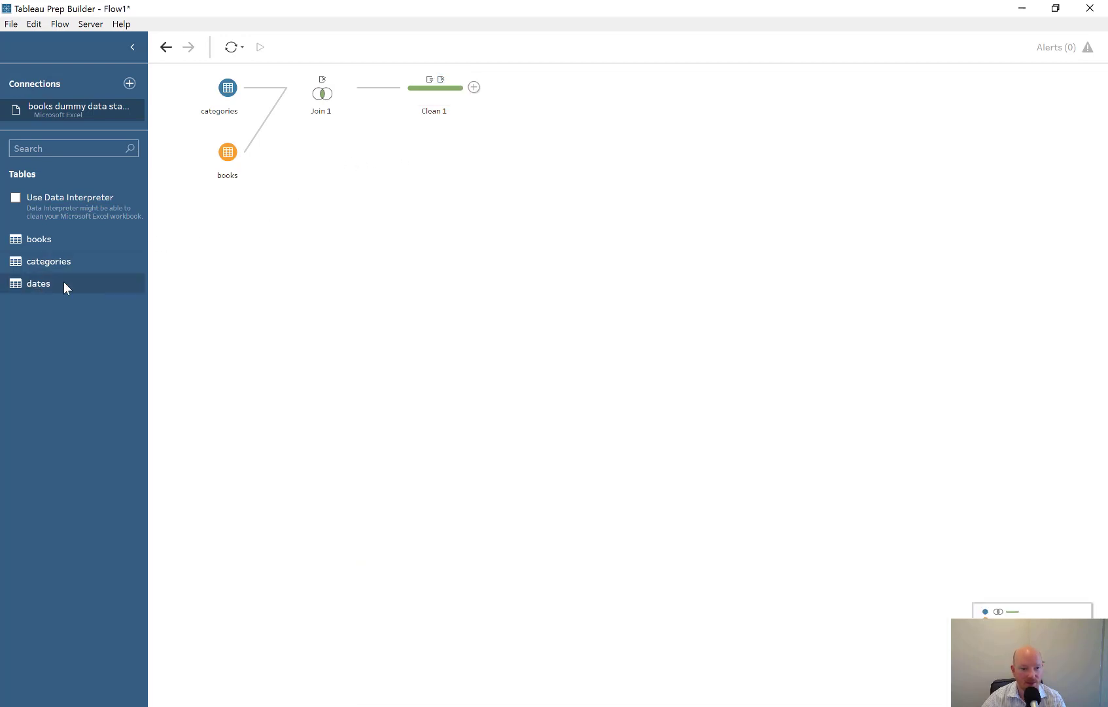
pyautogui.click(37, 284)
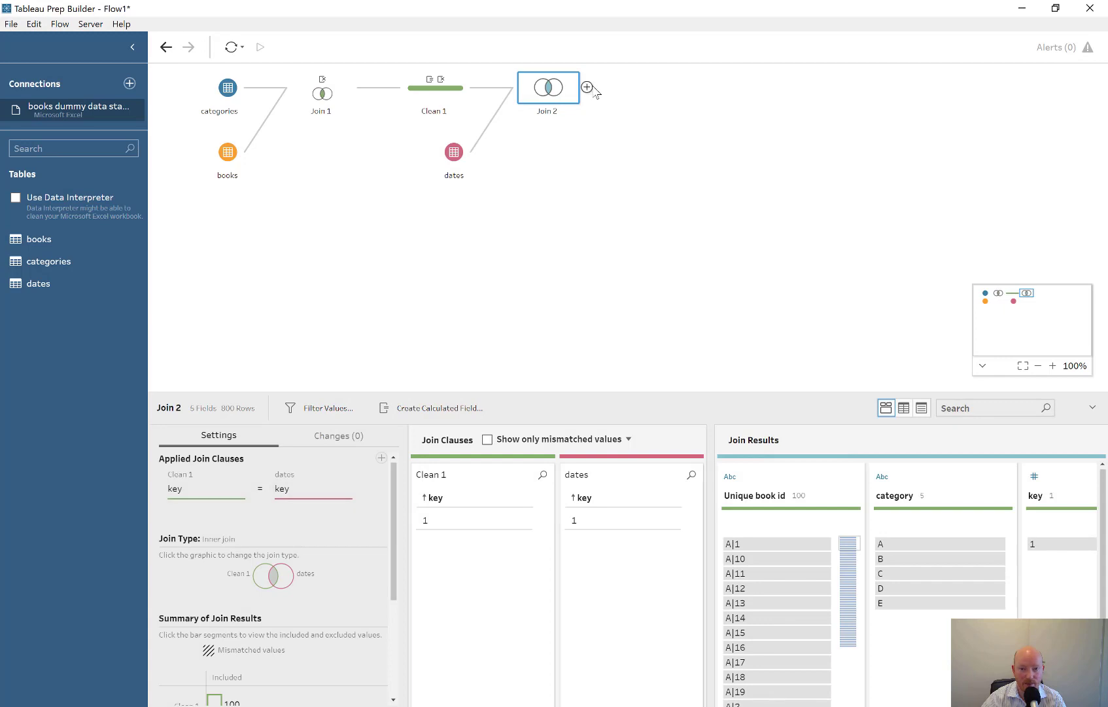
# - Add a cleaning step after Join 2 keeping Unique book id, category and week
pyautogui.click(586, 86)
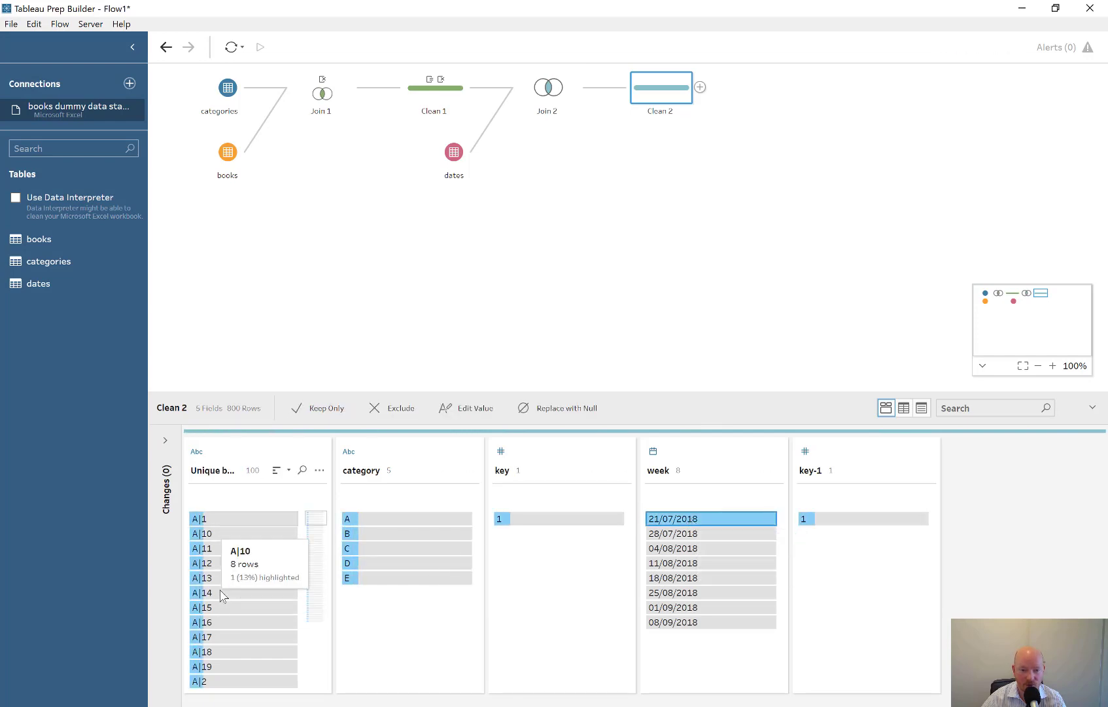
pyautogui.moveTo(597, 480)
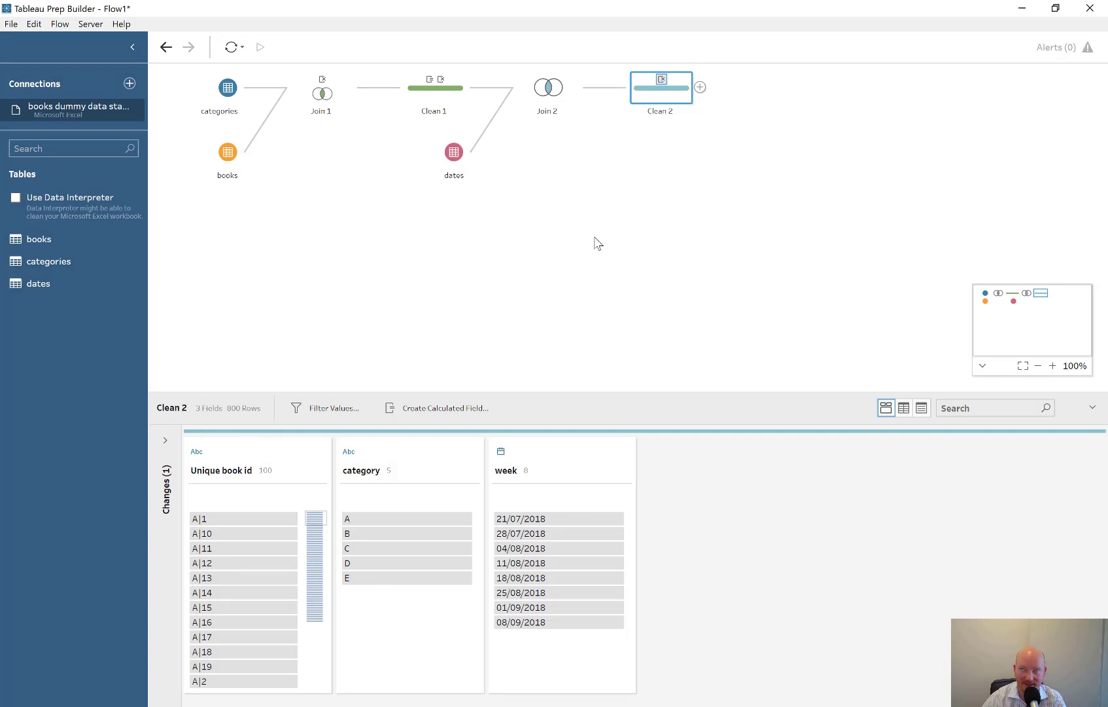
pyautogui.moveTo(685, 163)
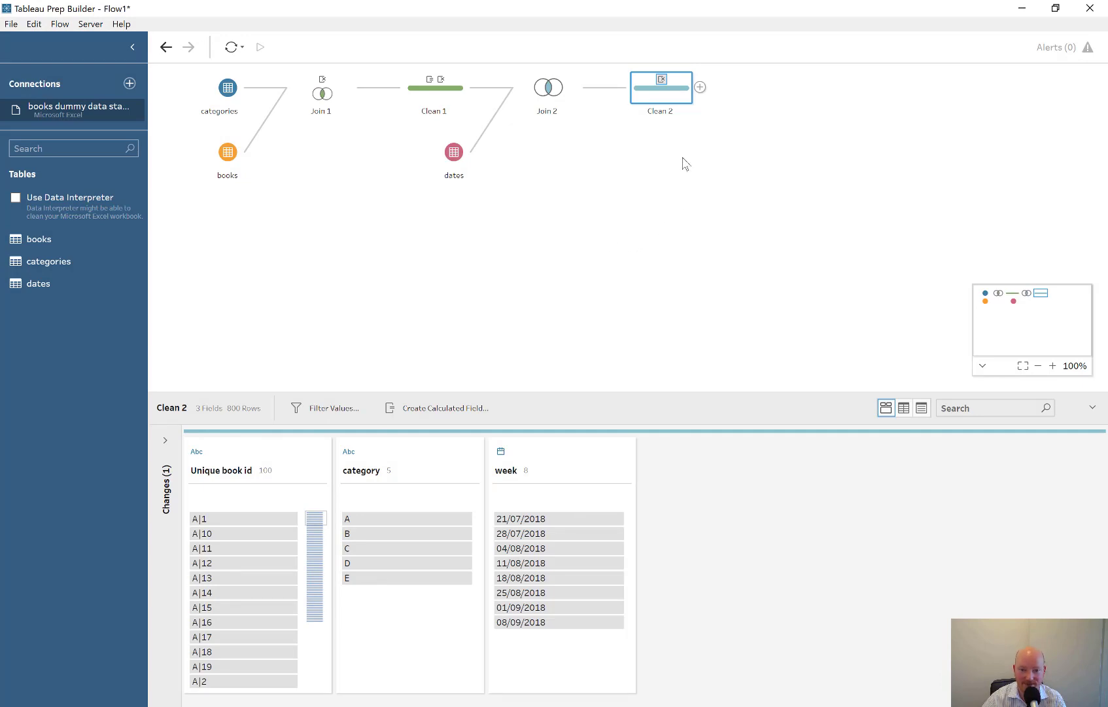
# - Add an output step after Clean 2 with the output type set to CSV
pyautogui.click(700, 87)
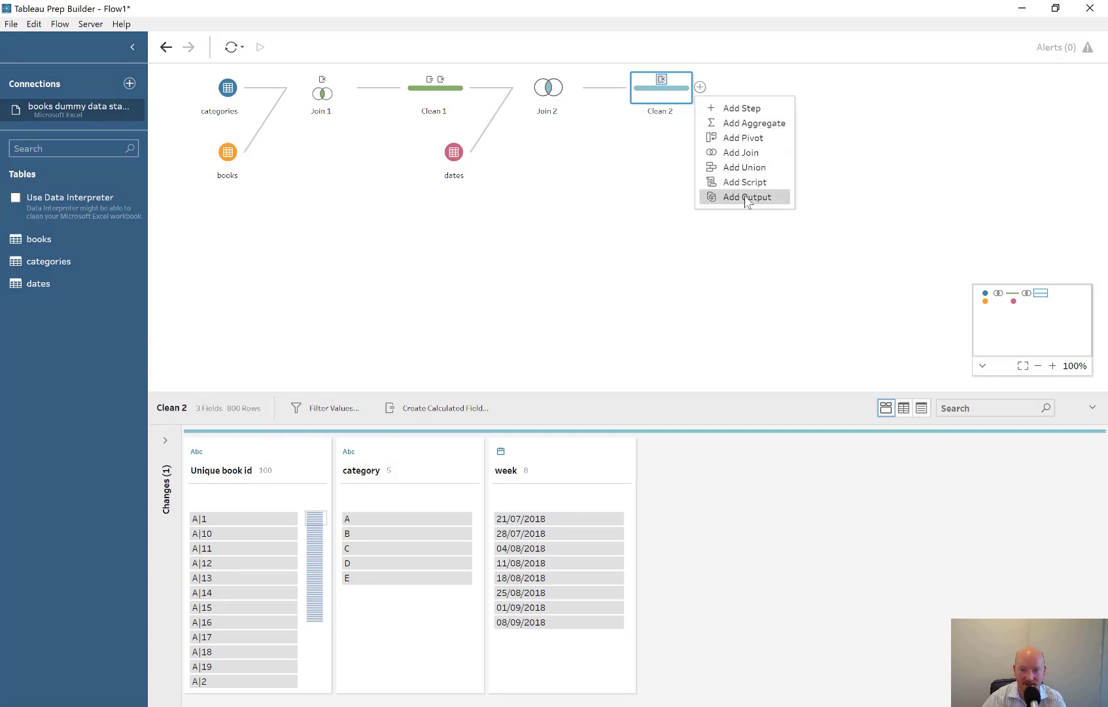
pyautogui.click(746, 196)
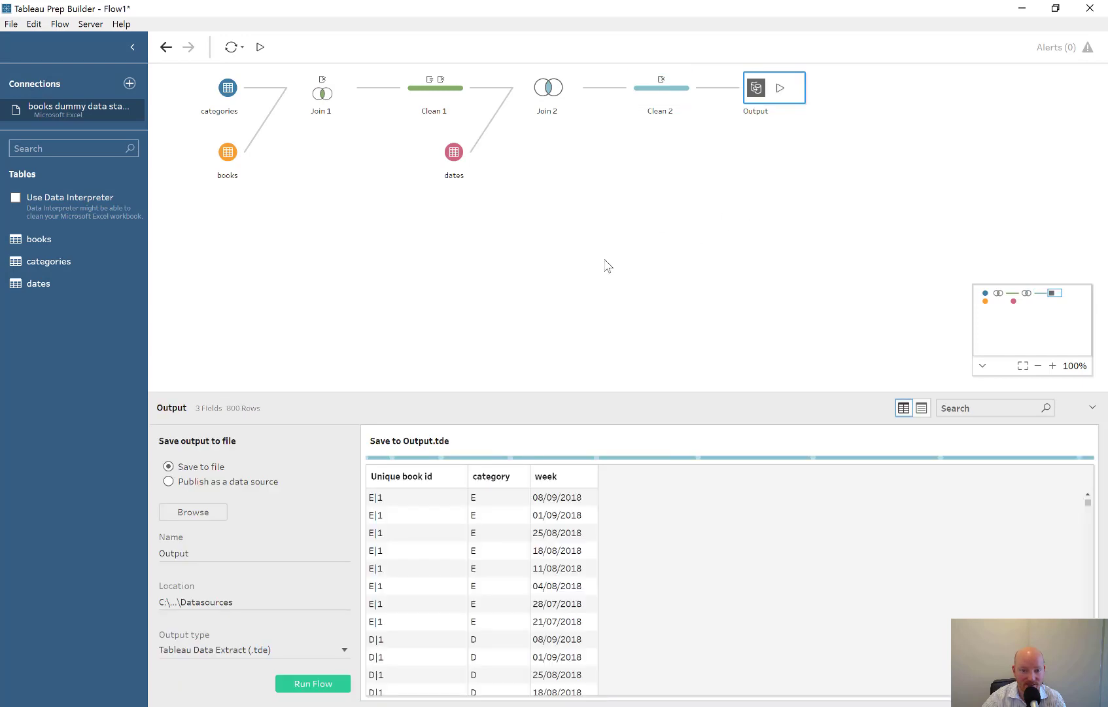
pyautogui.click(344, 649)
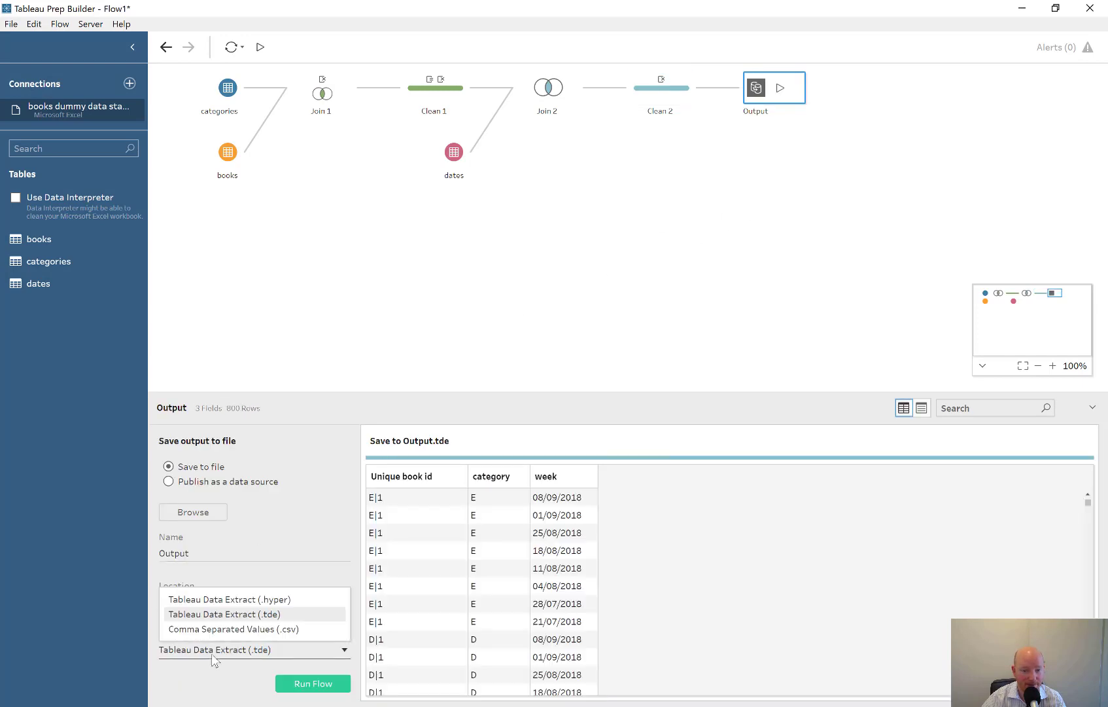
pyautogui.click(243, 630)
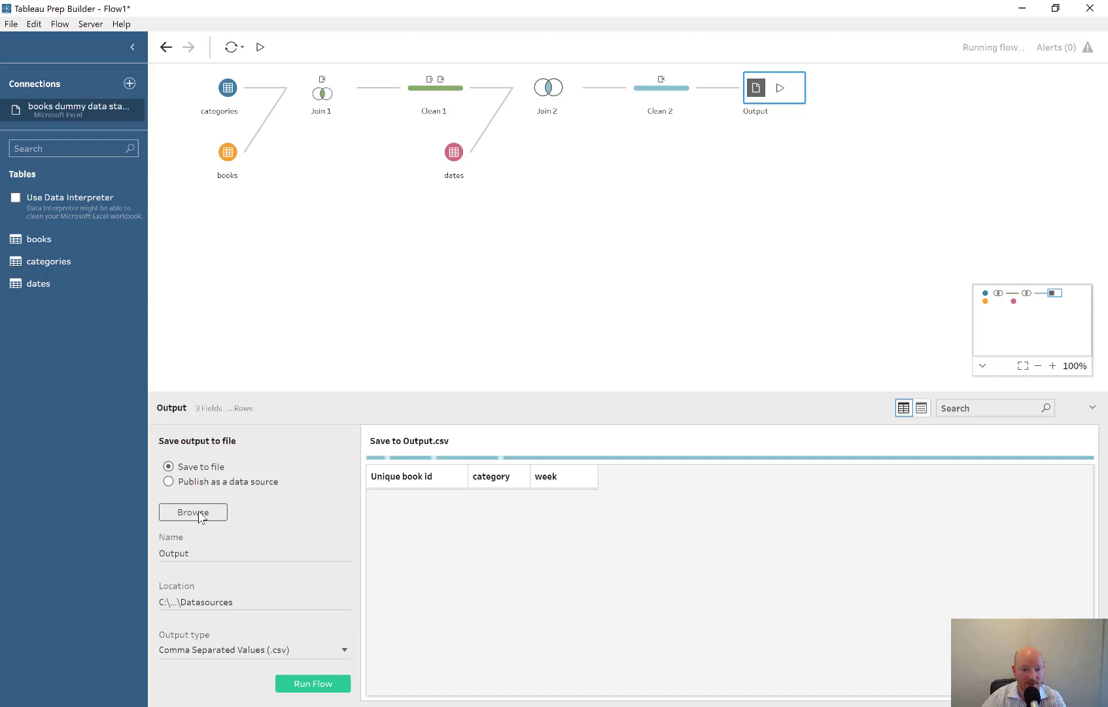
# - Save the output to the Desktop dummy data folder and run the flow to write Output.csv
pyautogui.click(192, 512)
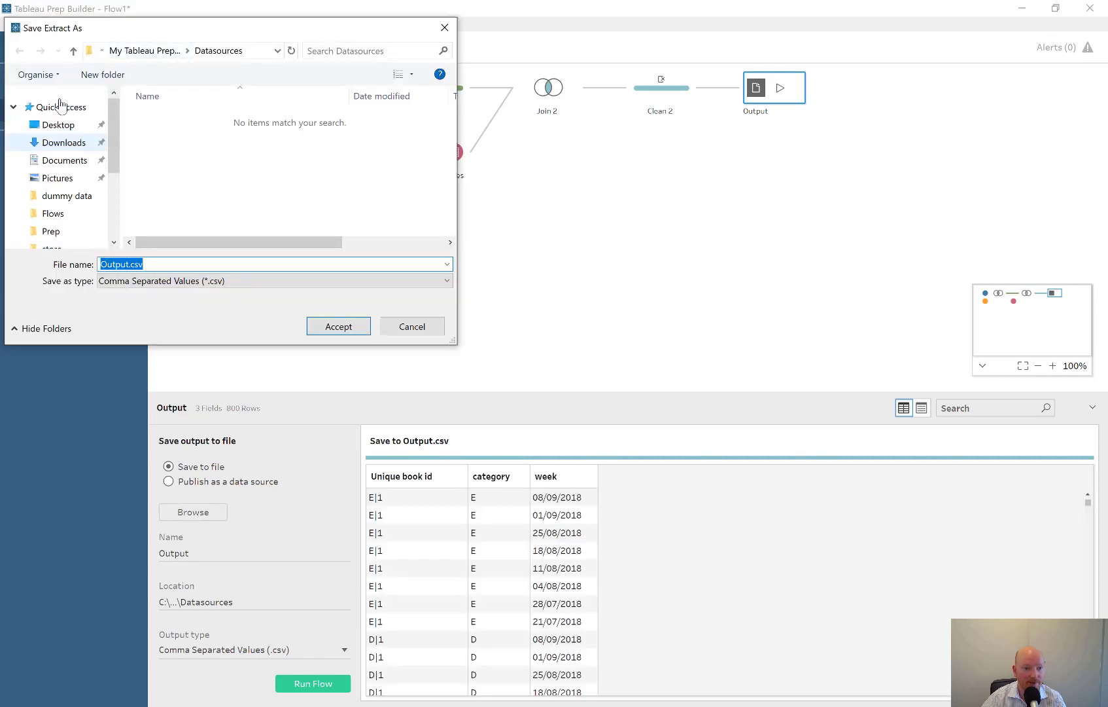
pyautogui.click(58, 124)
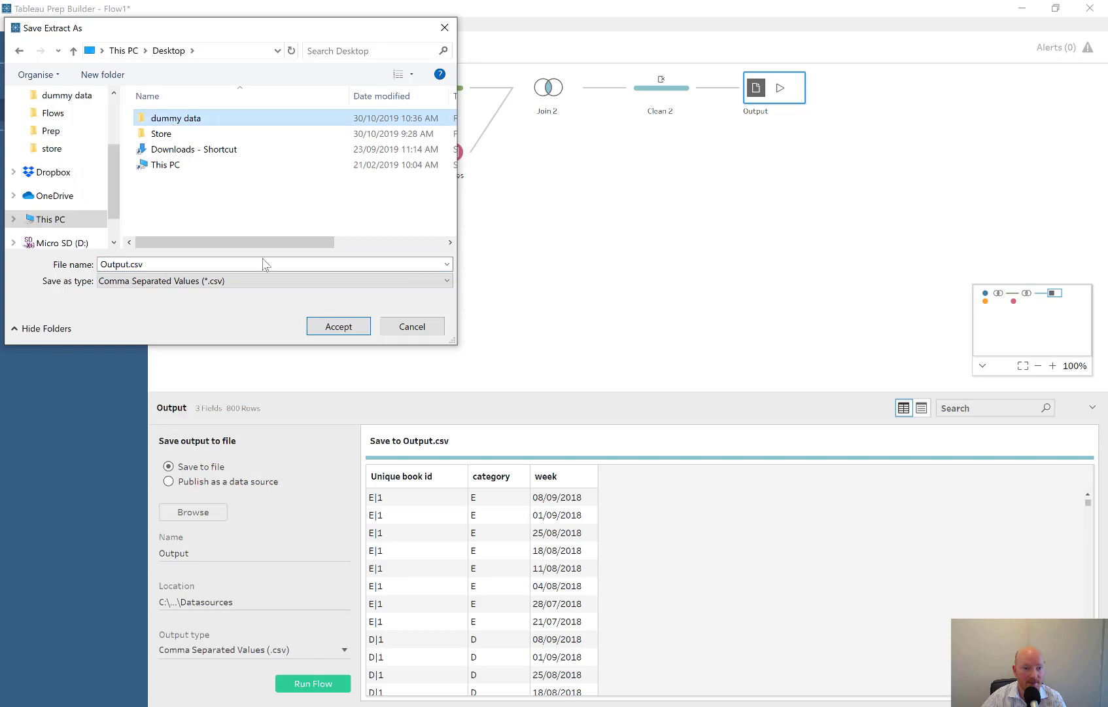
pyautogui.click(337, 326)
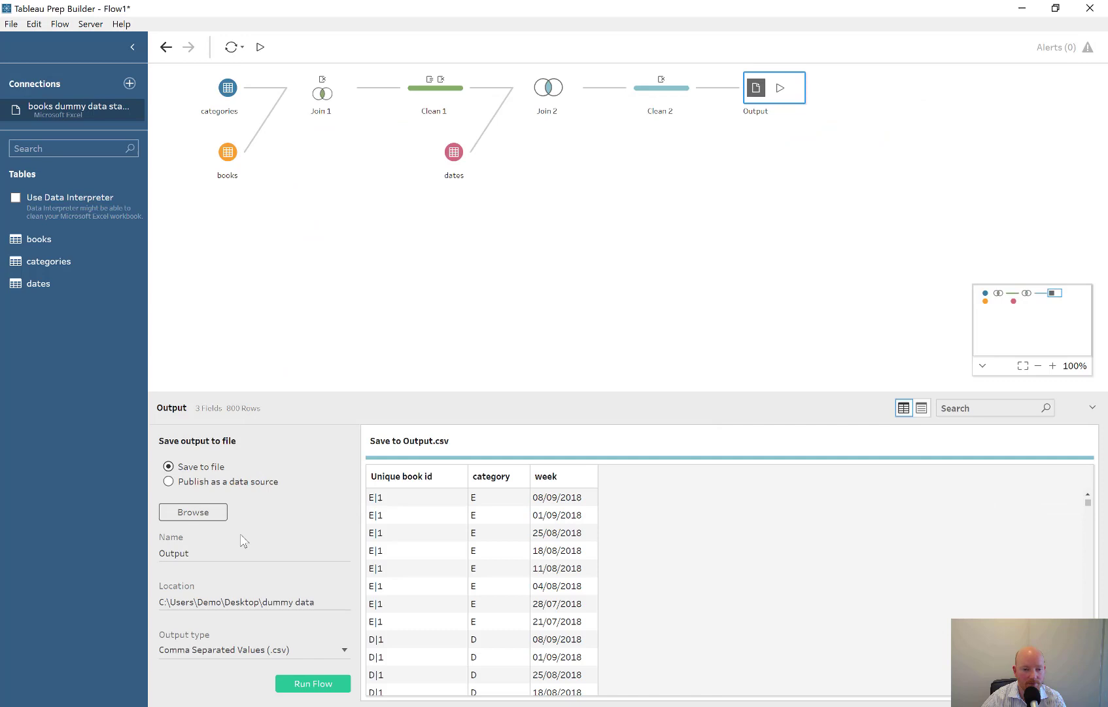
pyautogui.click(312, 683)
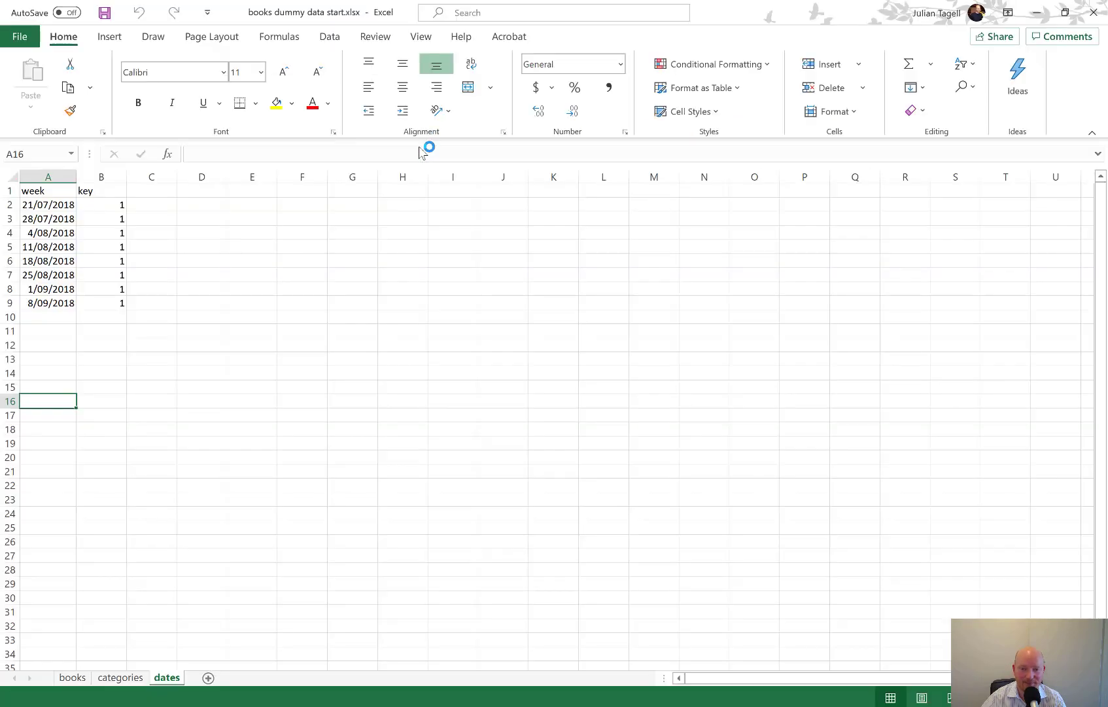
pyautogui.moveTo(398, 288)
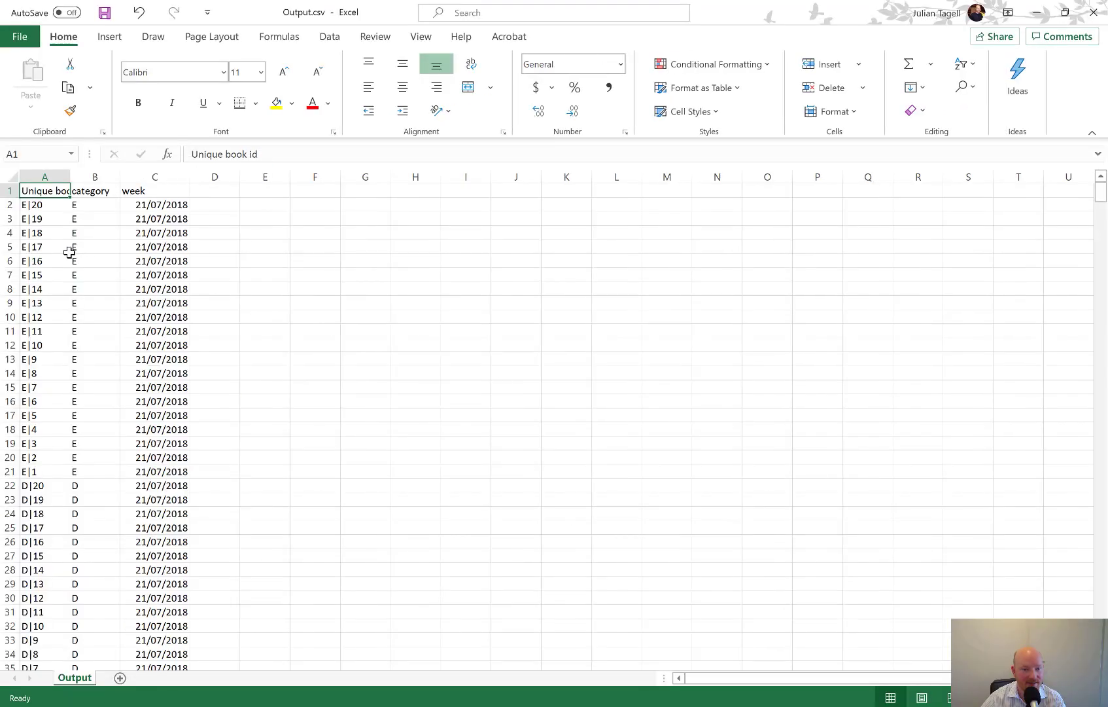
# - Convert the Output.csv data into a table and add a sales column filled with =RAND()
pyautogui.click(697, 88)
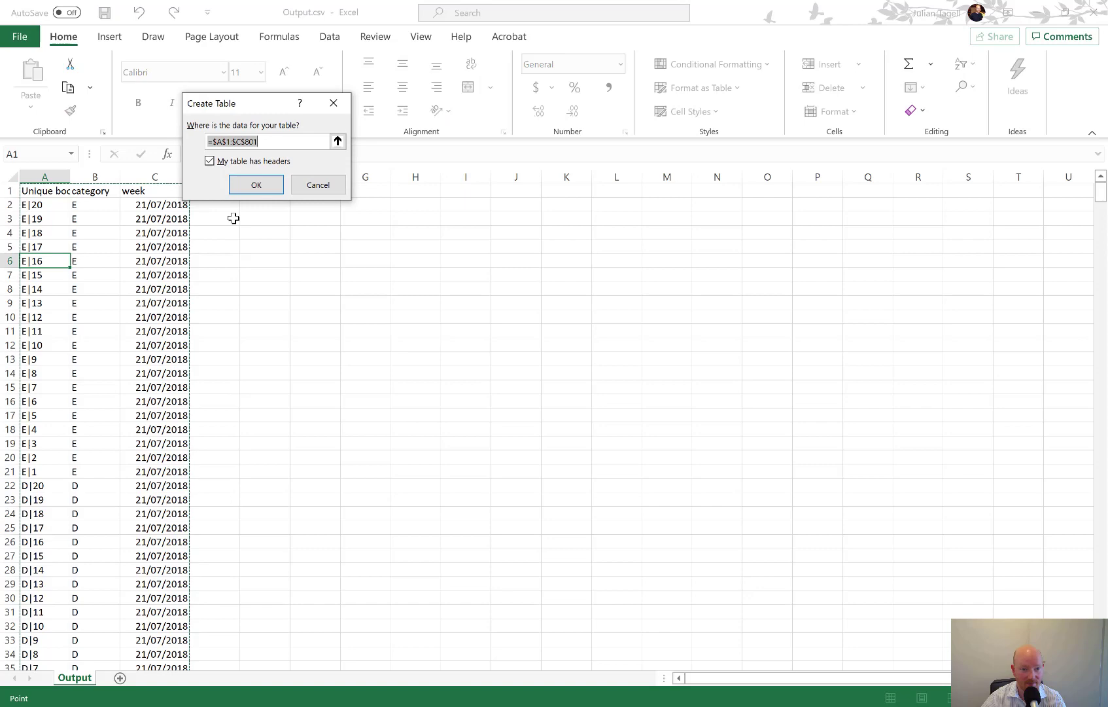
pyautogui.click(255, 185)
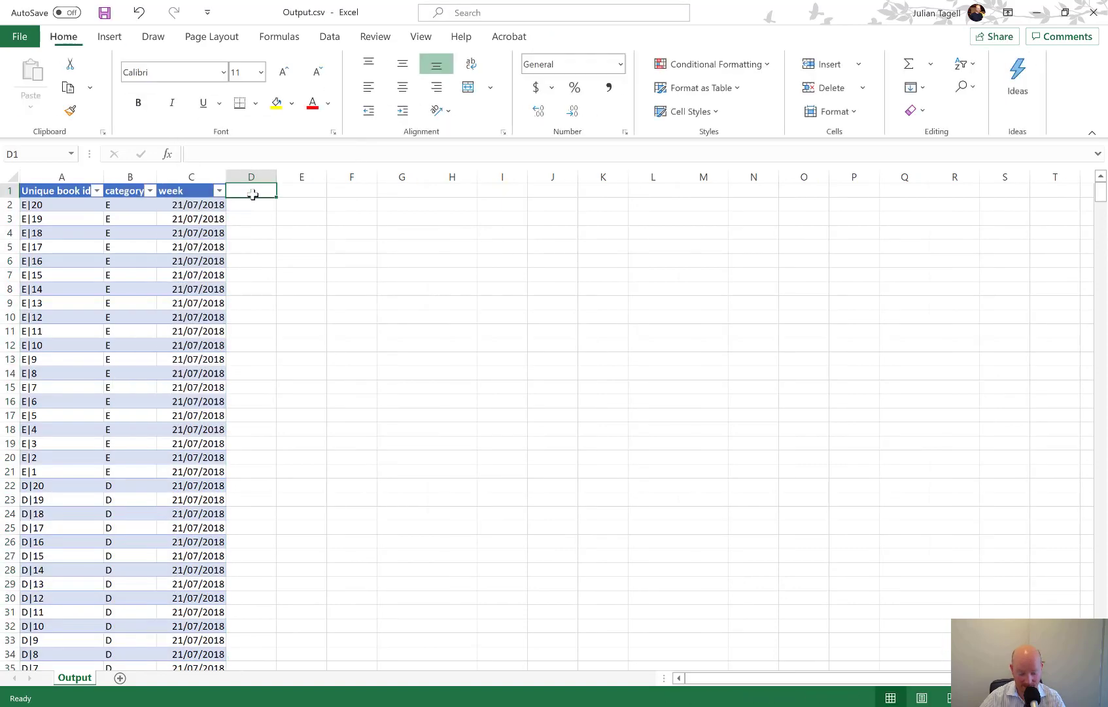
pyautogui.write('sales')
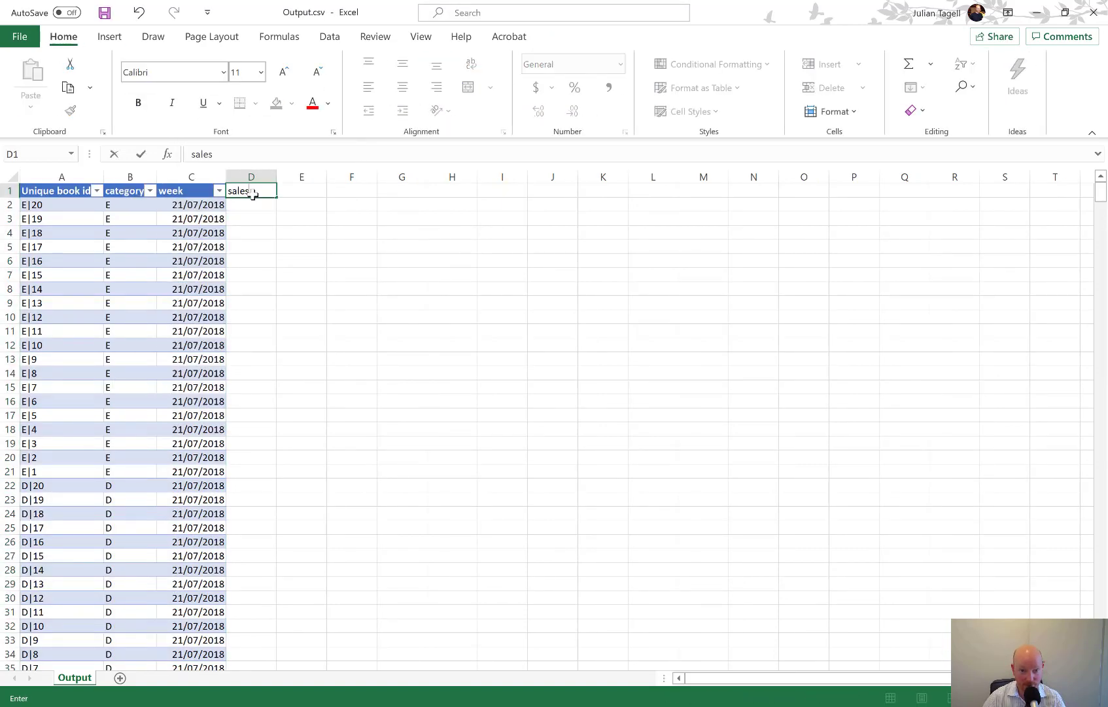
pyautogui.write('=RAN')
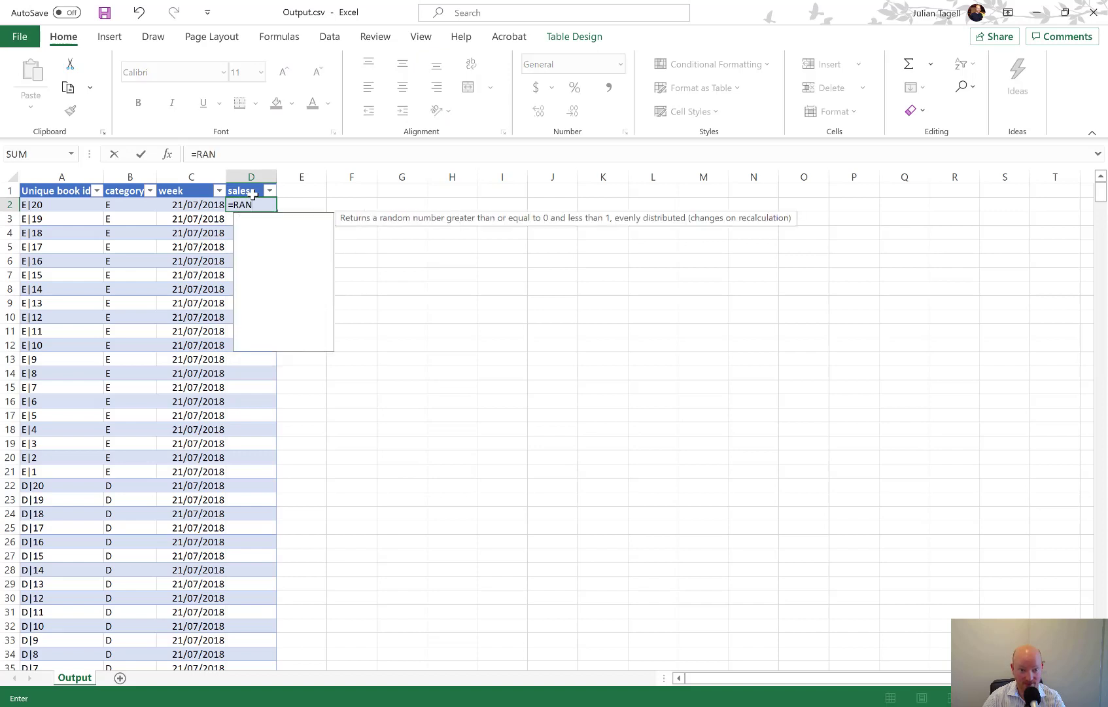
pyautogui.press('Return')
pyautogui.write('ran')
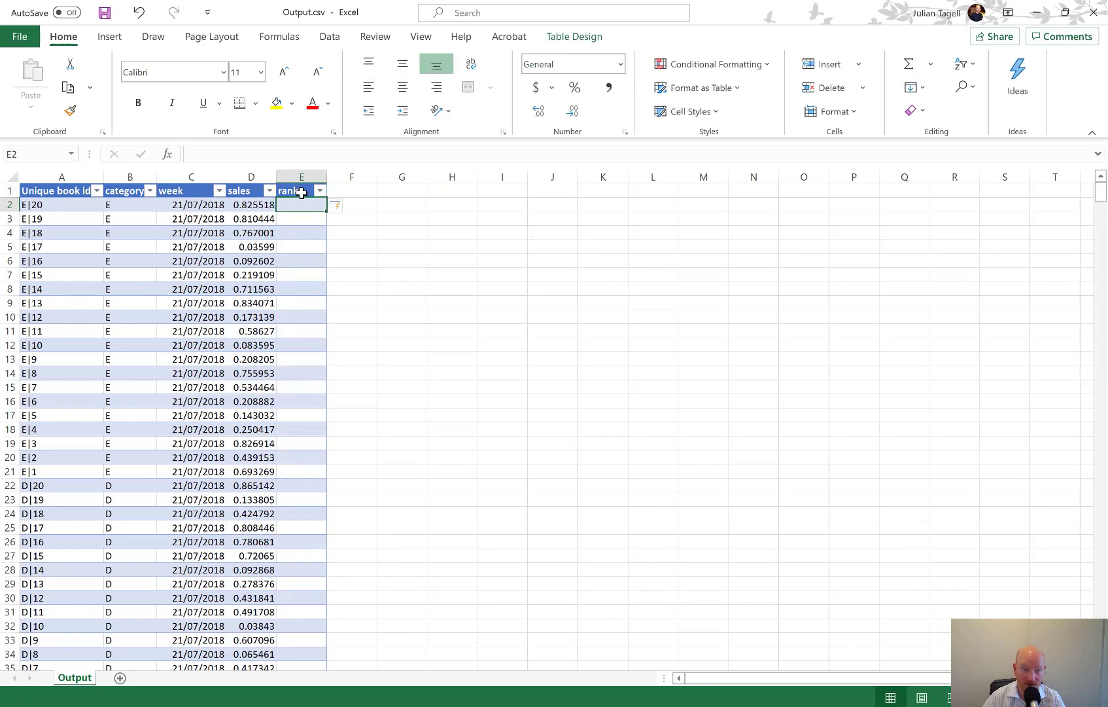
pyautogui.moveTo(474, 547)
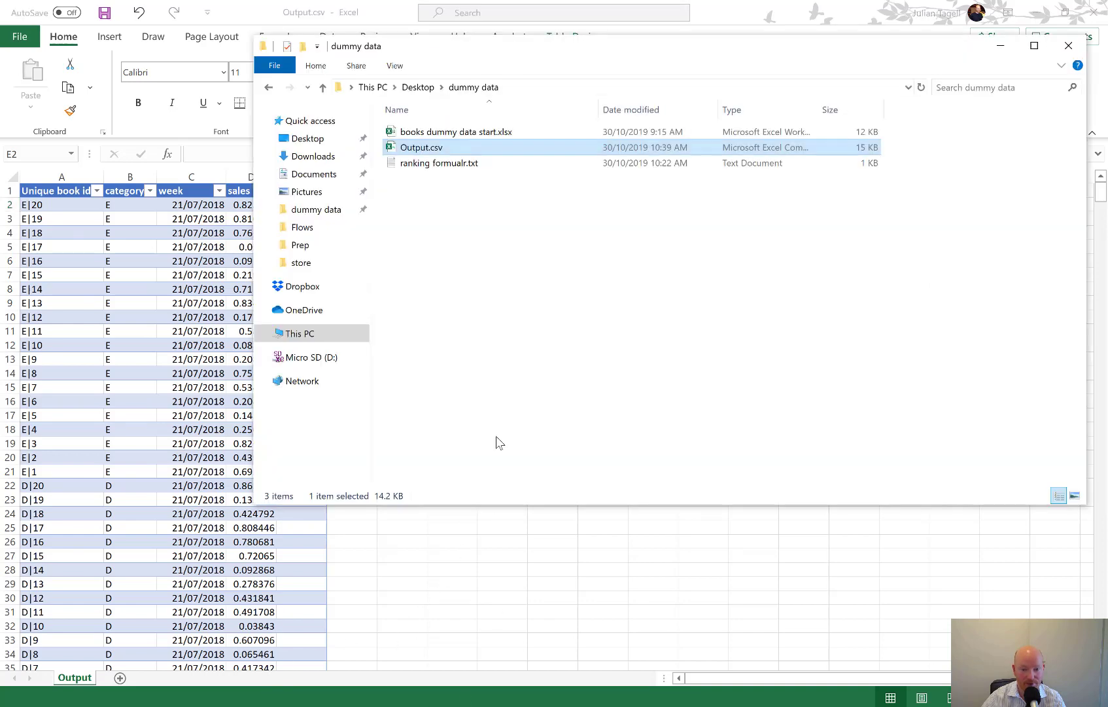
# - Copy the SUMPRODUCT formula from ranking formualr.txt into the rank column
pyautogui.doubleClick(439, 163)
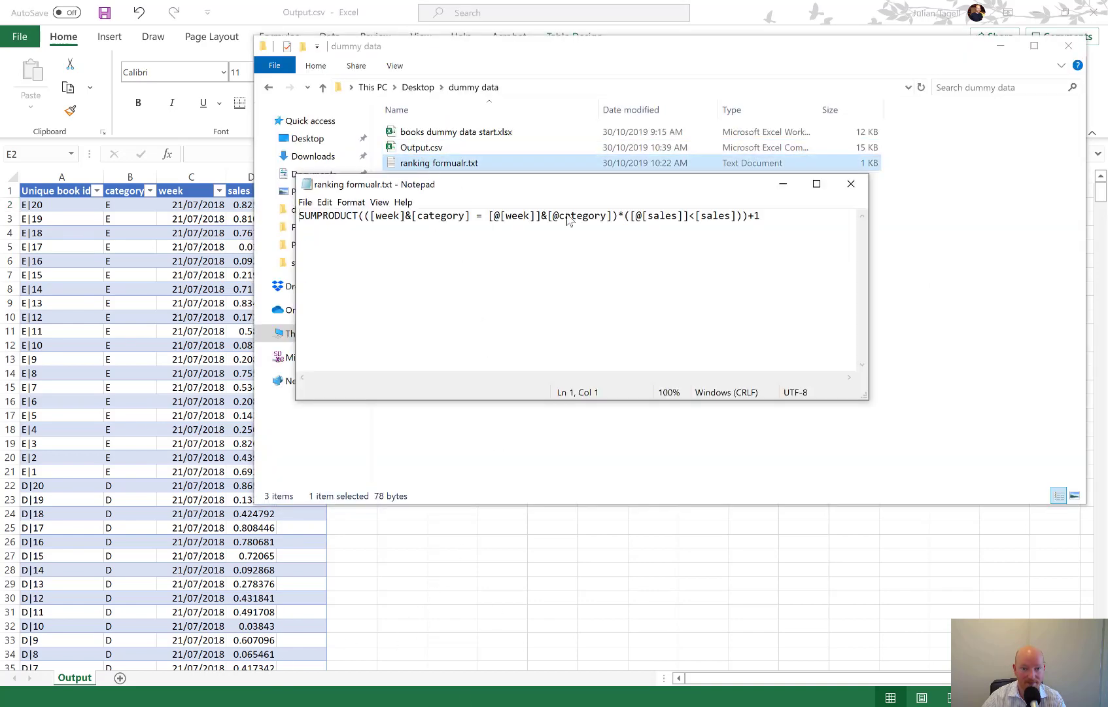
pyautogui.press('ctrl+a')
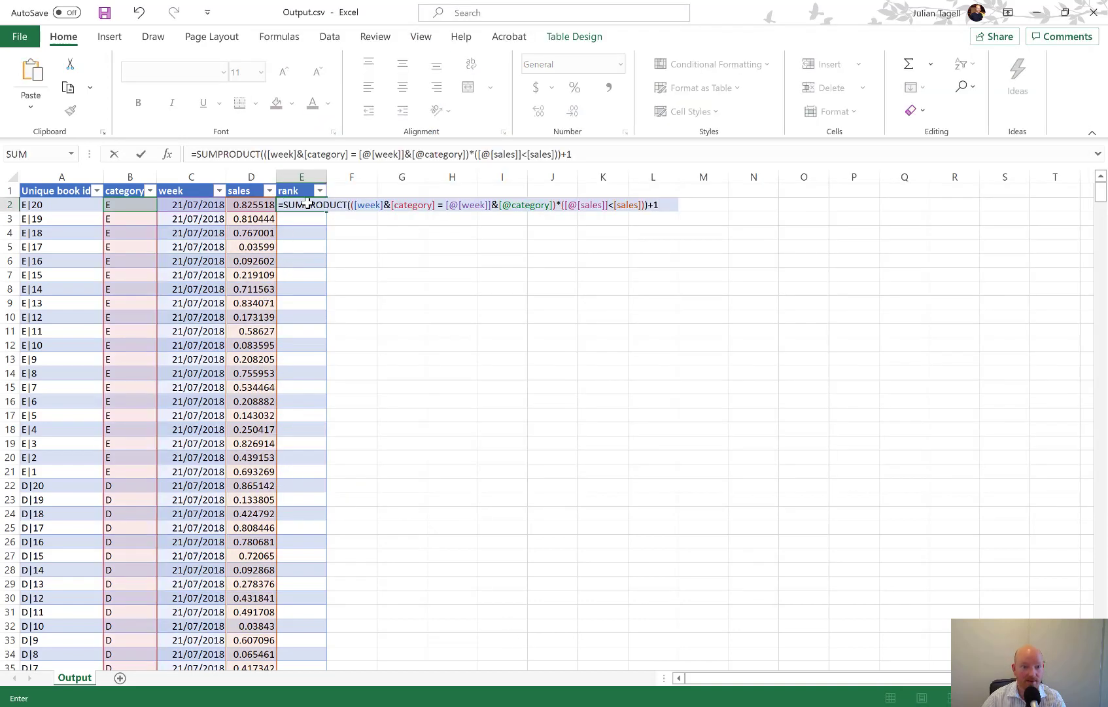
pyautogui.press('Return')
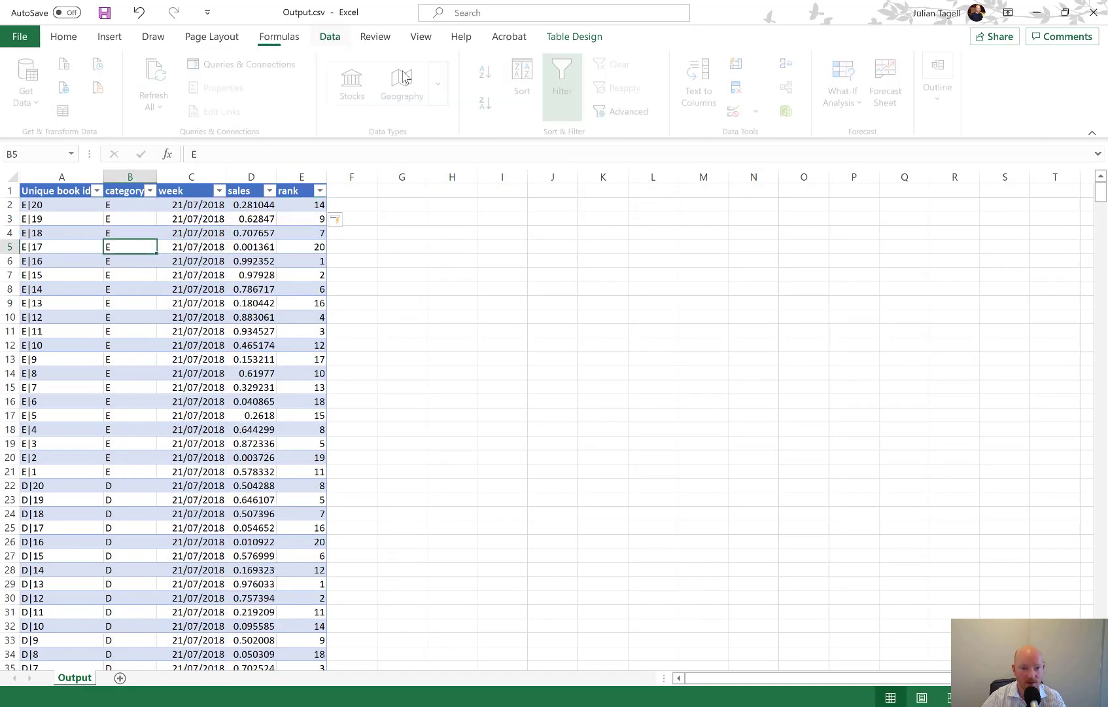
# - Apply a three-level sort: week oldest to newest, category A to Z, sales largest to smallest
pyautogui.click(523, 77)
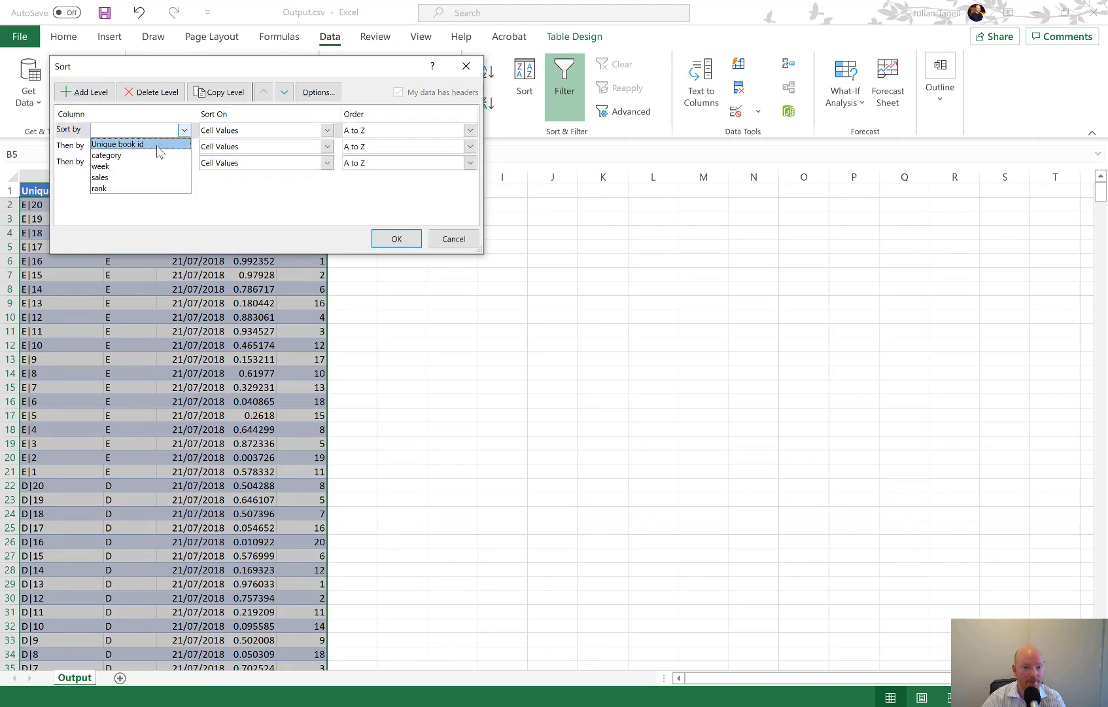
pyautogui.click(100, 154)
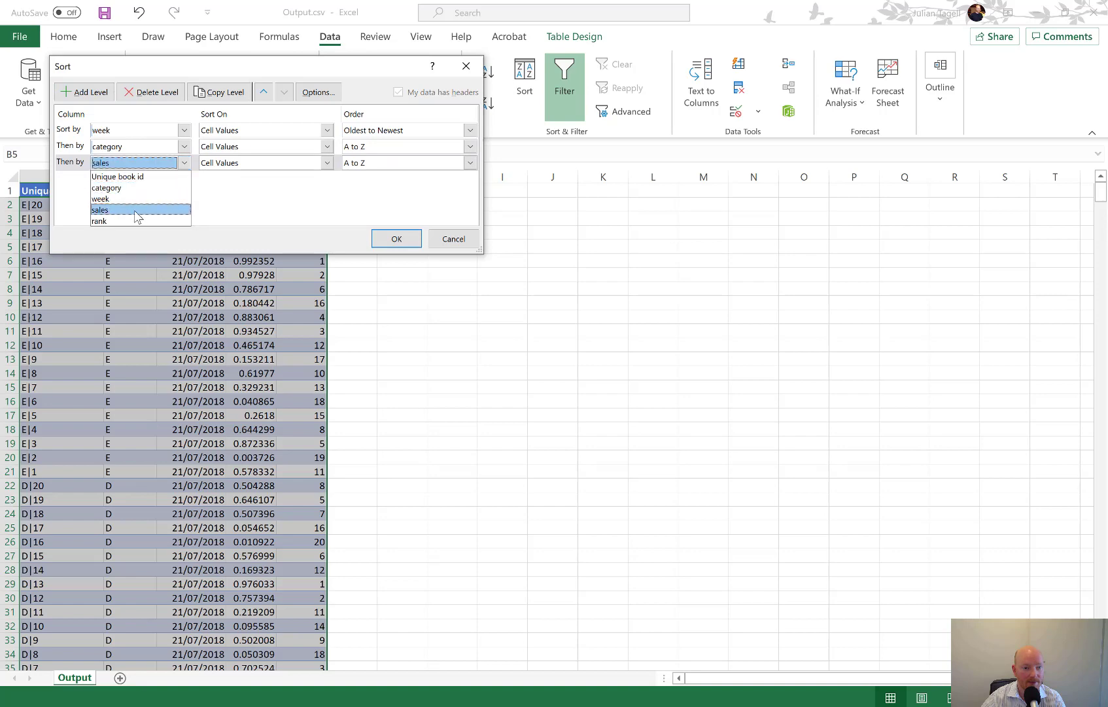
pyautogui.click(99, 209)
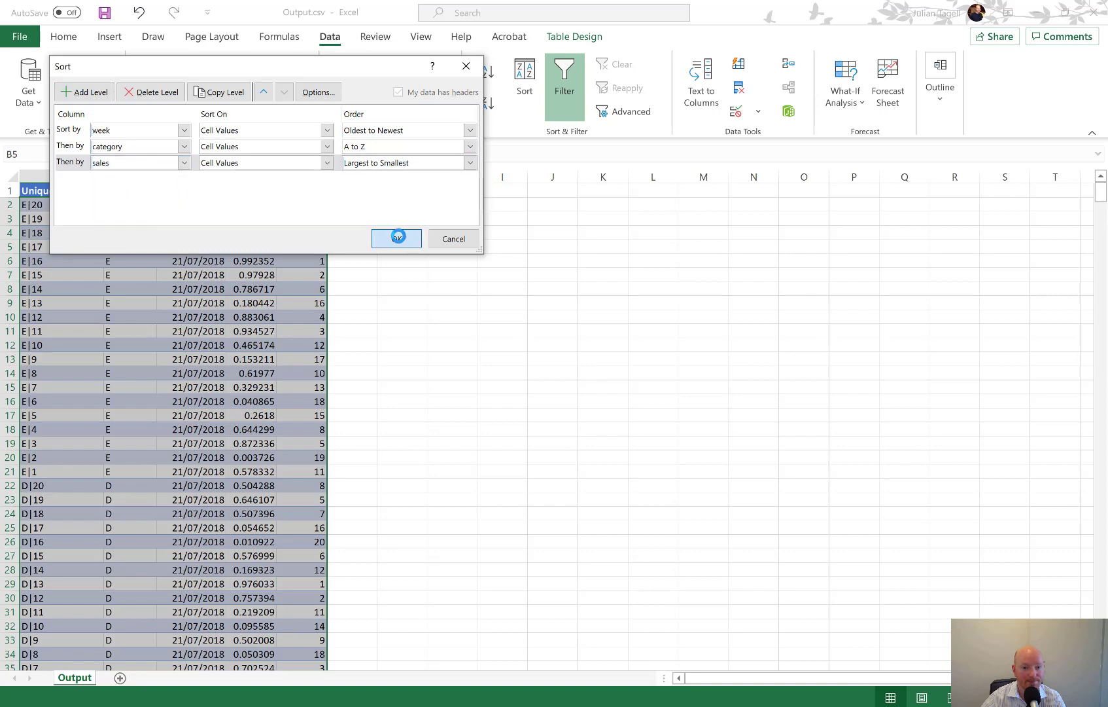
pyautogui.click(395, 238)
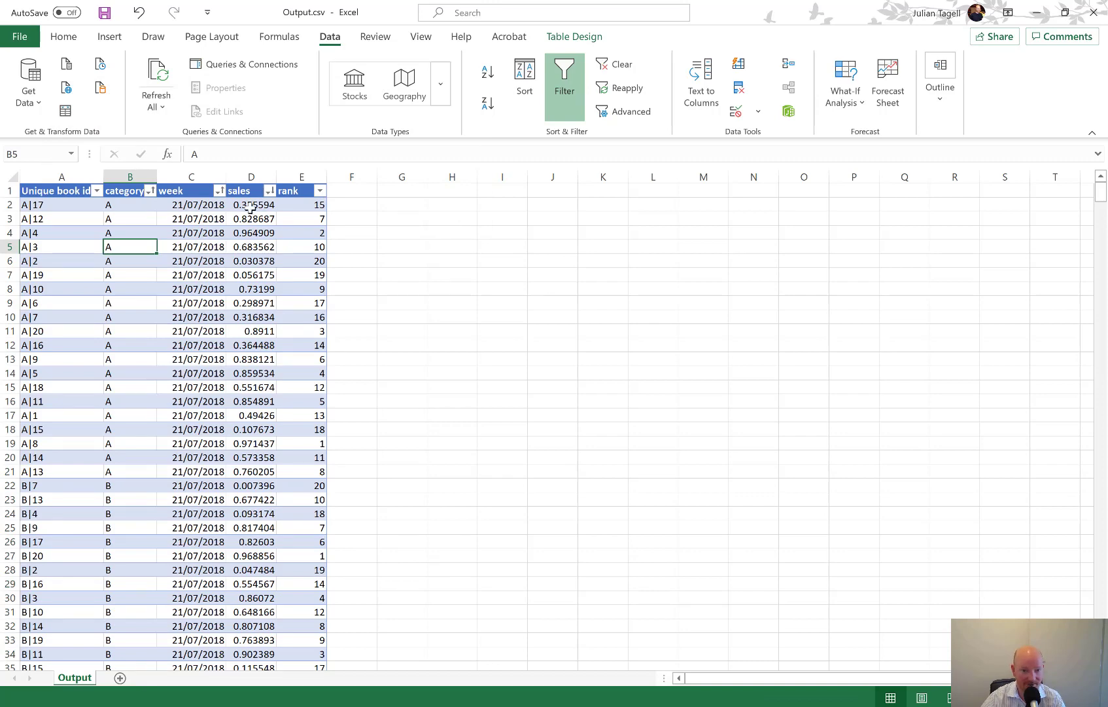
# - Paste the sales column back as fixed values and reapply the sort so ranks run 1-20 per category
pyautogui.click(251, 205)
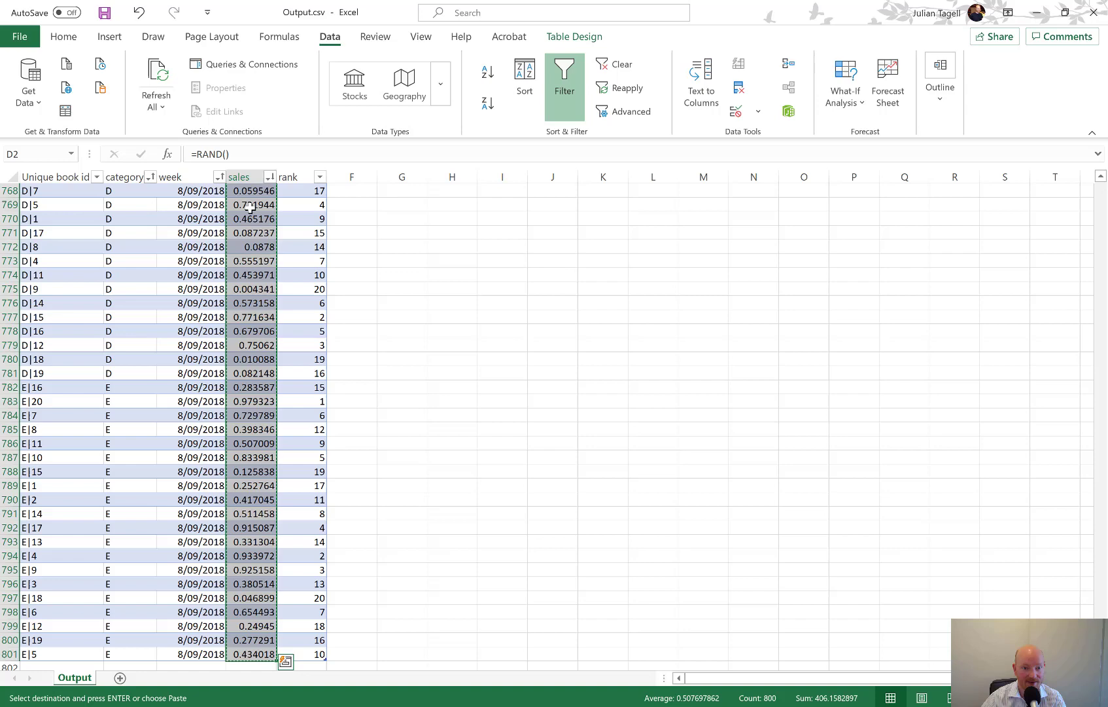
pyautogui.scroll(3)
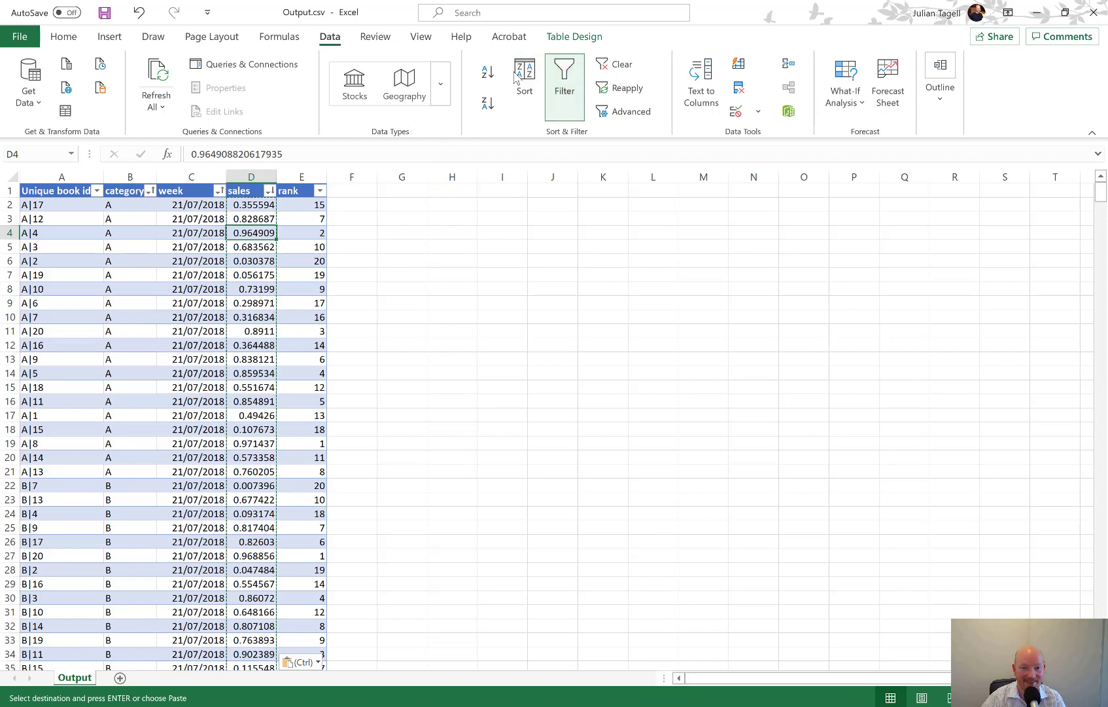
pyautogui.click(523, 84)
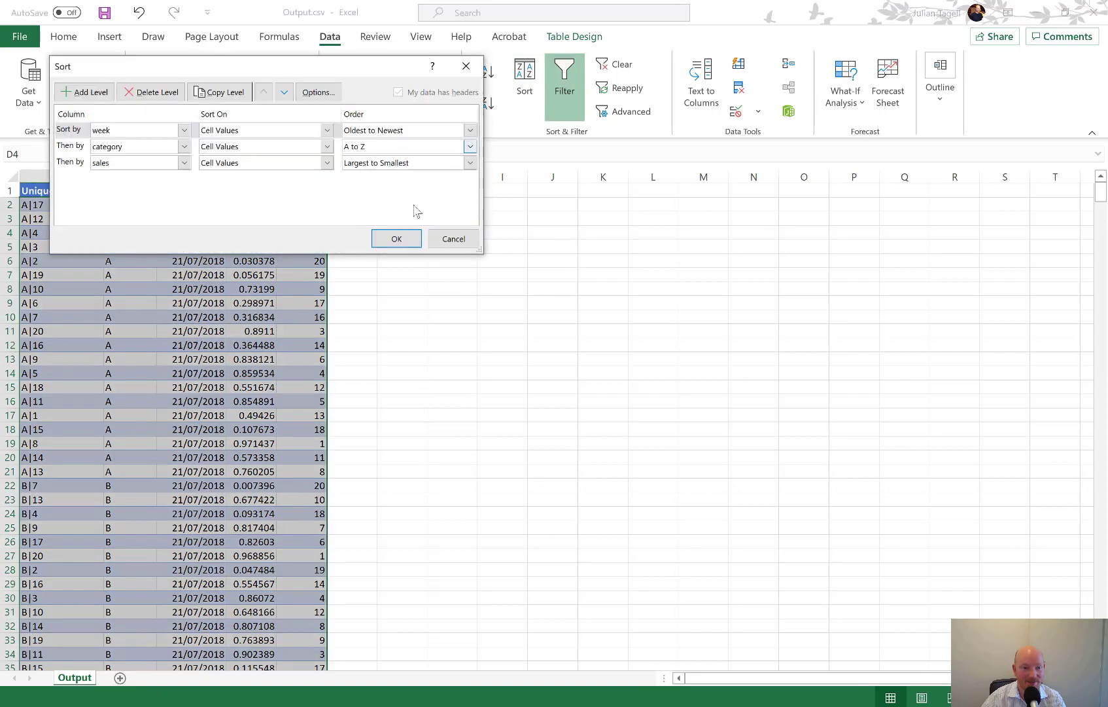
pyautogui.click(395, 238)
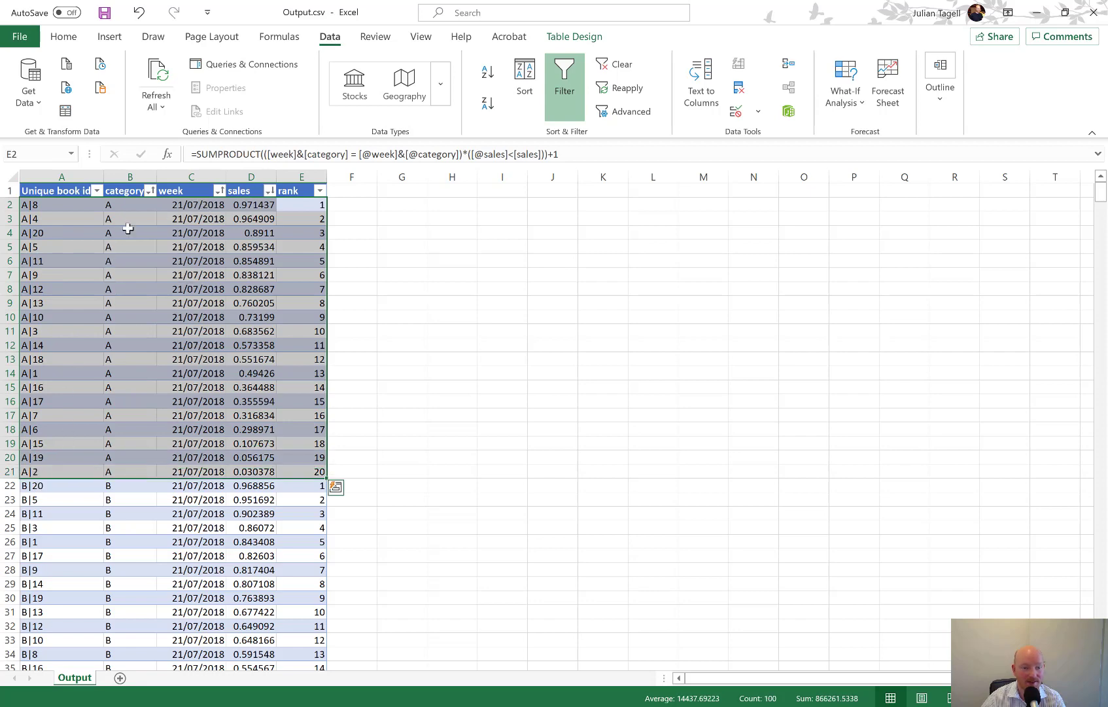
pyautogui.moveTo(267, 233)
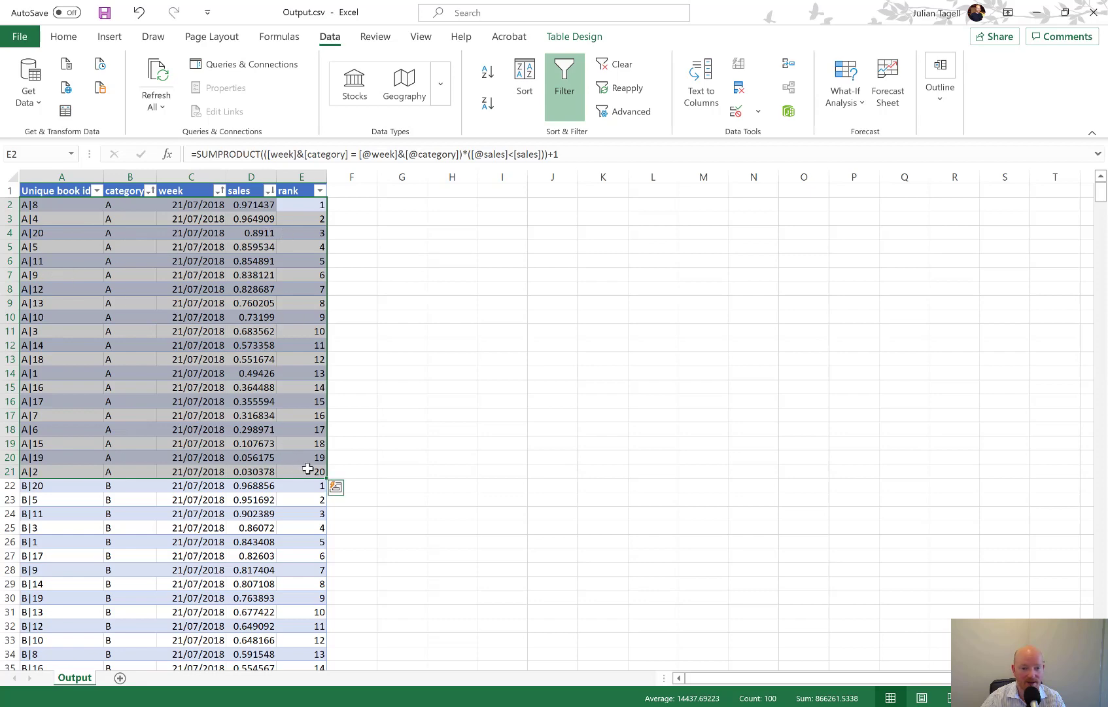
# - Filter the rank column to rows greater than 10 and delete those visible rows
pyautogui.click(301, 471)
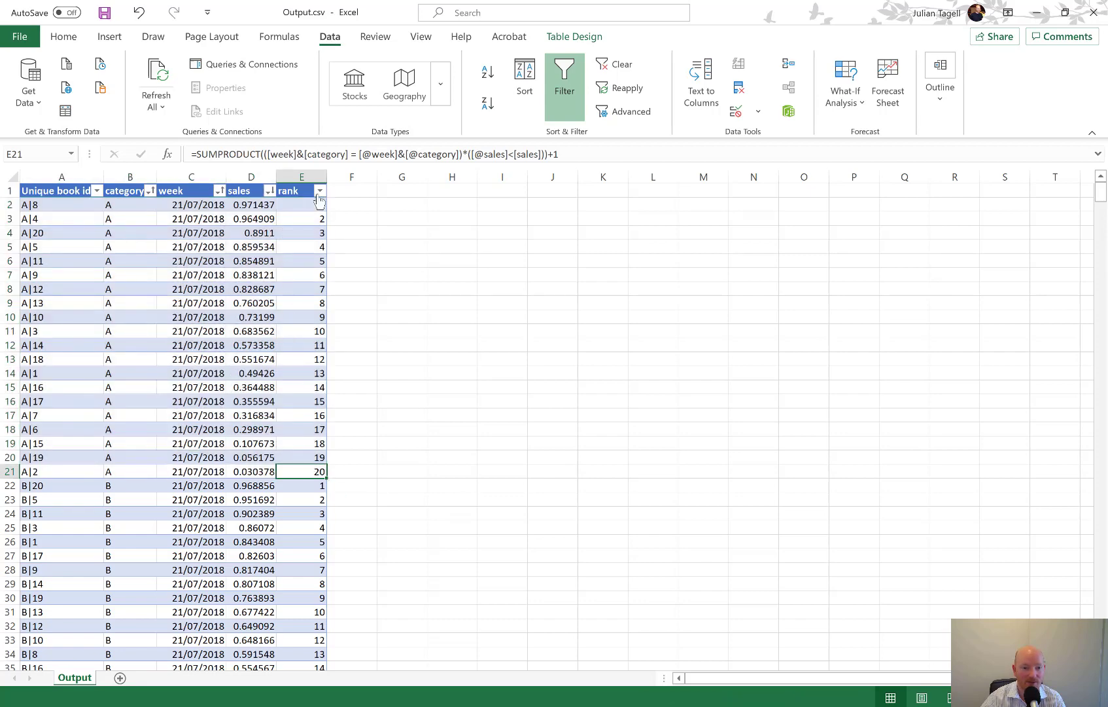
pyautogui.click(319, 191)
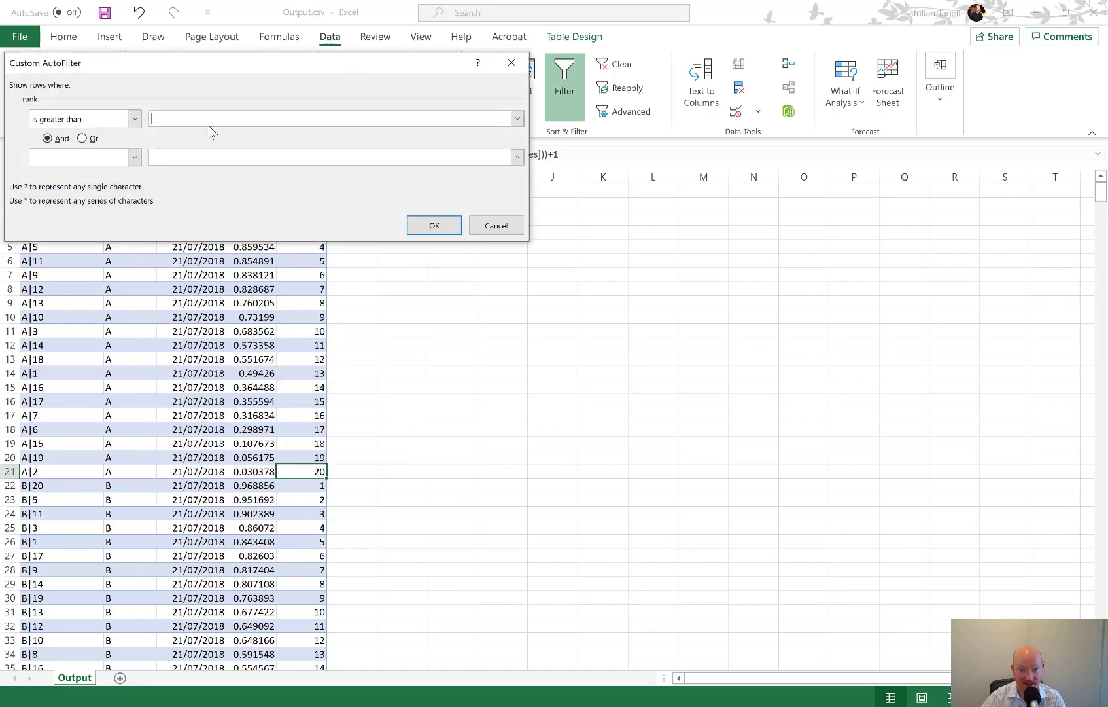
pyautogui.write('10')
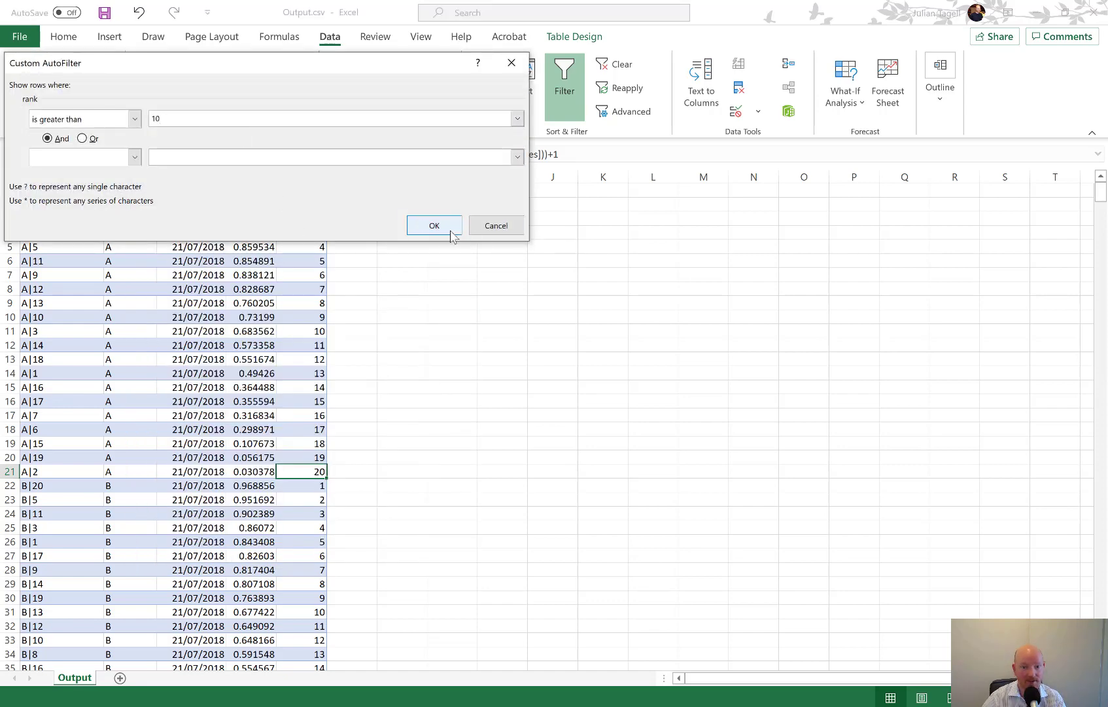
pyautogui.click(433, 225)
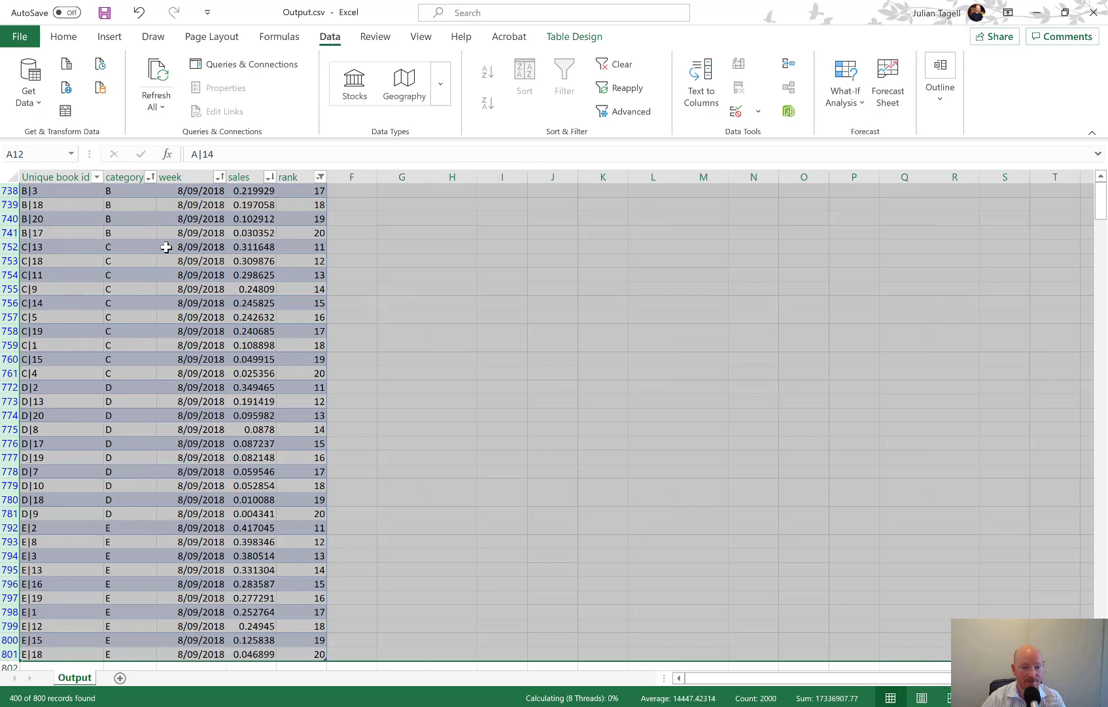
# - Clear the rank filter so each category's remaining top 10 books show
pyautogui.click(320, 190)
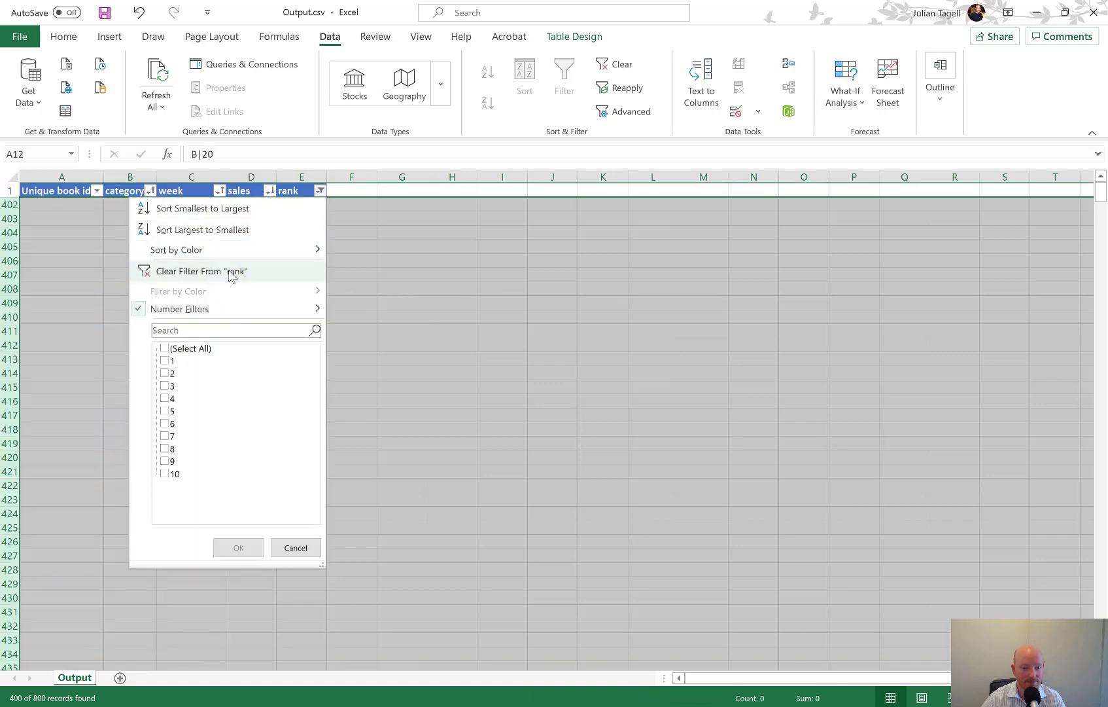
pyautogui.click(200, 271)
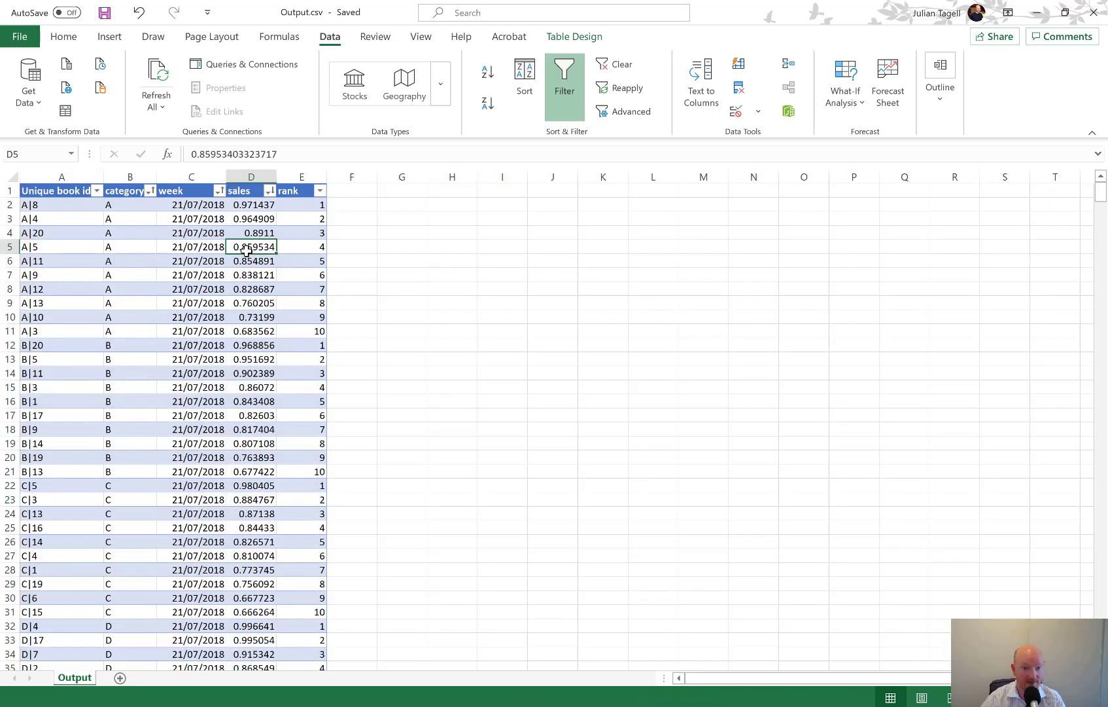
pyautogui.click(198, 331)
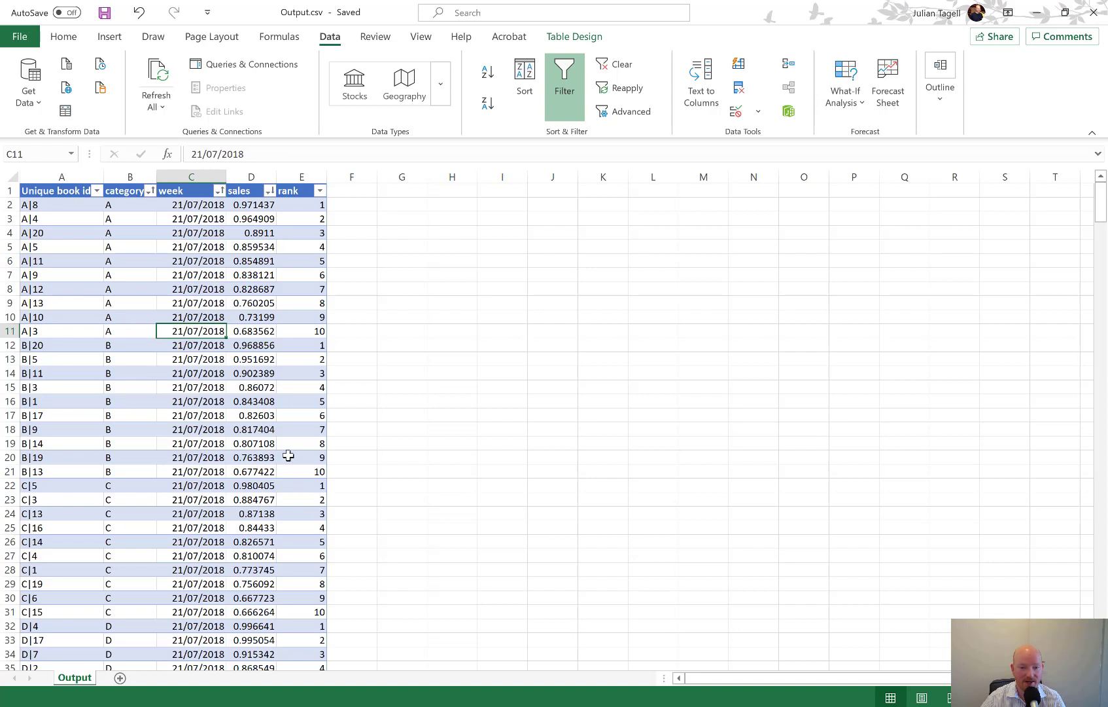
pyautogui.moveTo(297, 405)
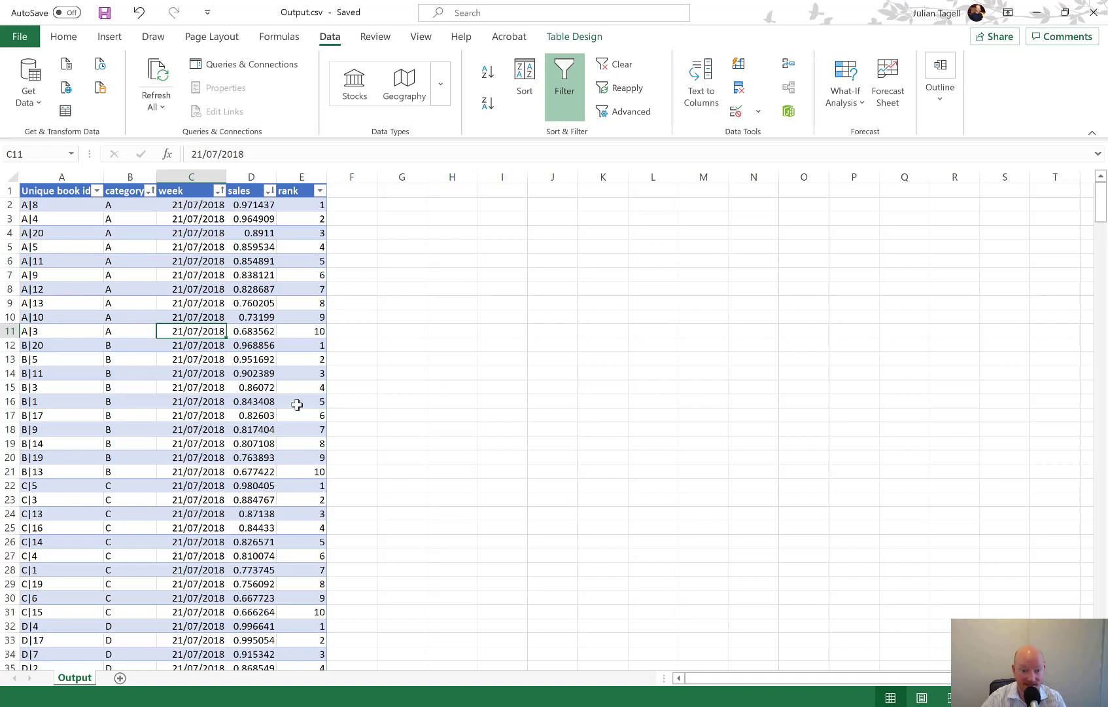
pyautogui.moveTo(256, 655)
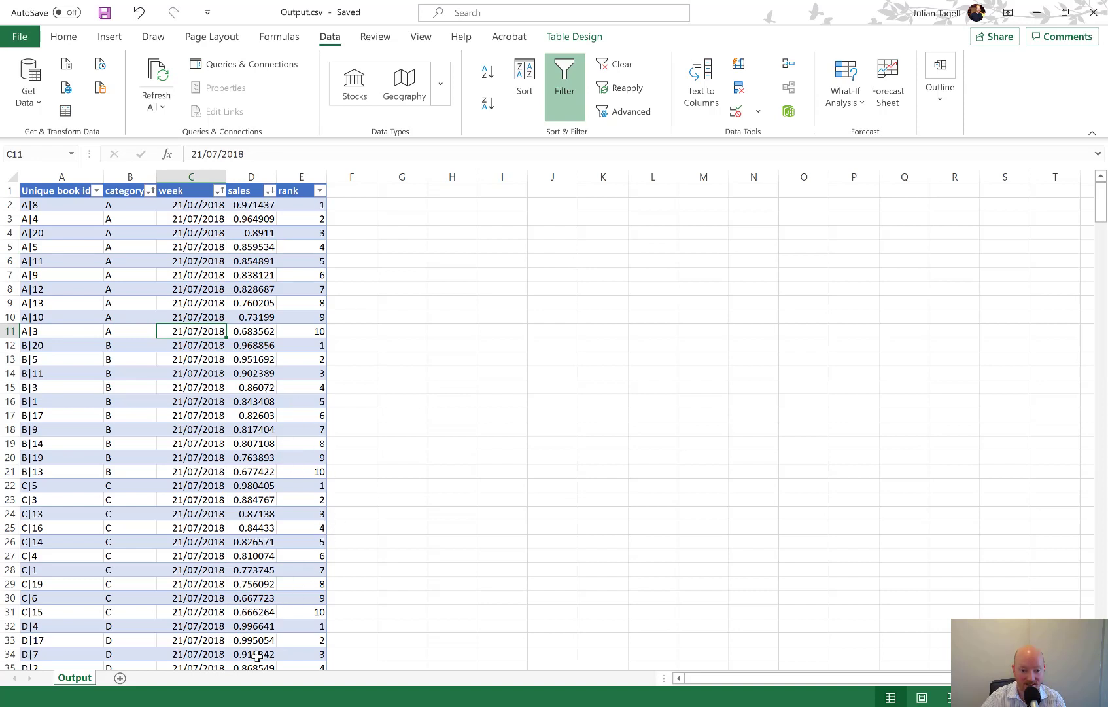